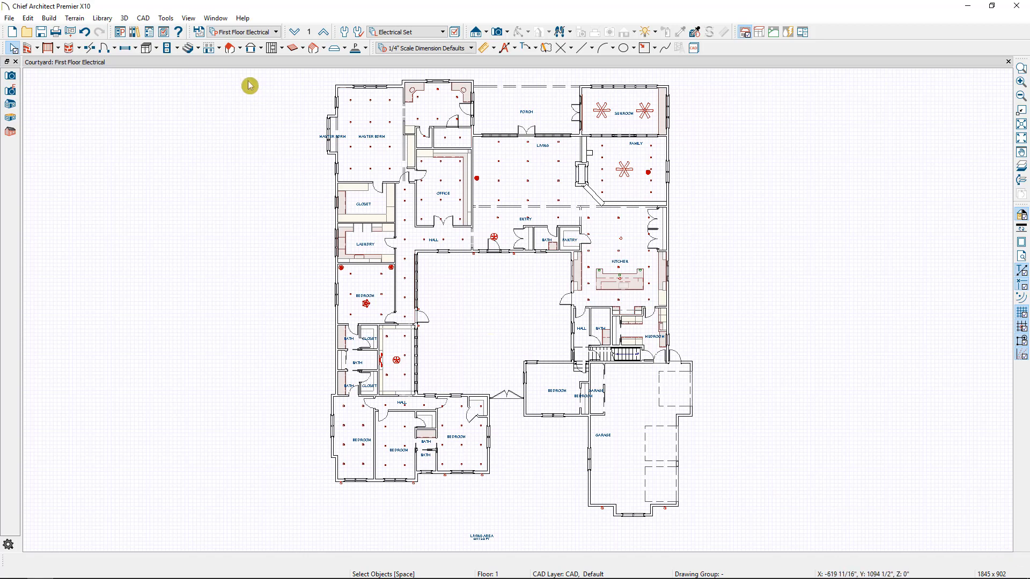
Step: Open Adjust Lights and select the first recessed down light in the Default Light Set
{"action": "left_click", "coordinate": [124, 17]}
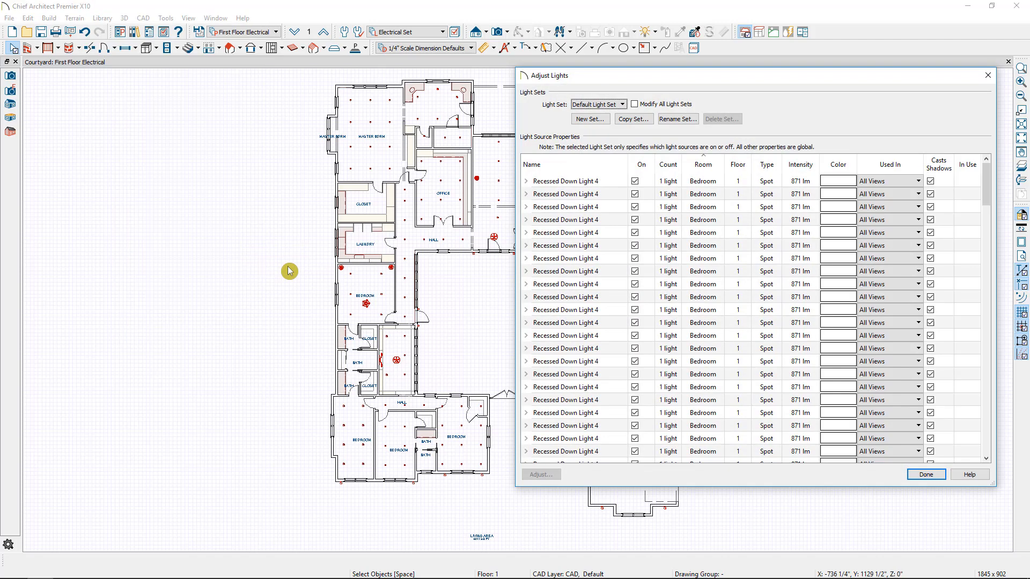
{"action": "left_click", "coordinate": [564, 181]}
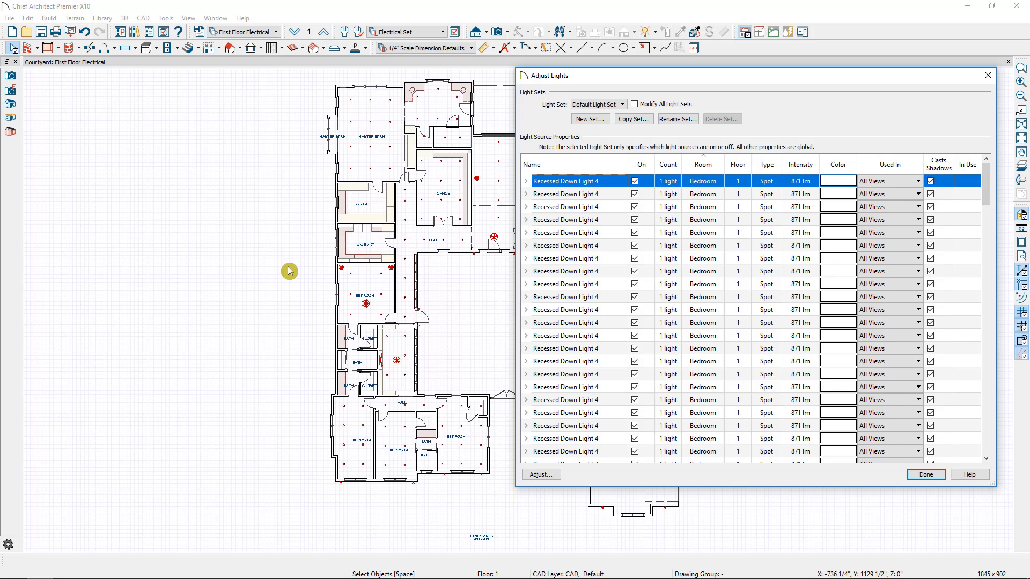
{"action": "mouse_move", "coordinate": [820, 266]}
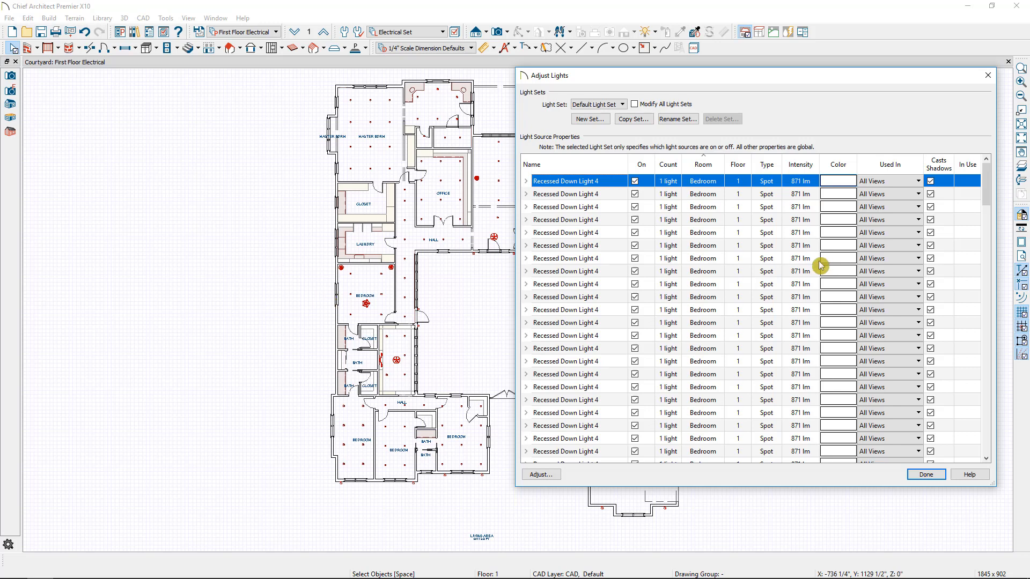
{"action": "scroll", "scroll_direction": "down", "scroll_amount": 3}
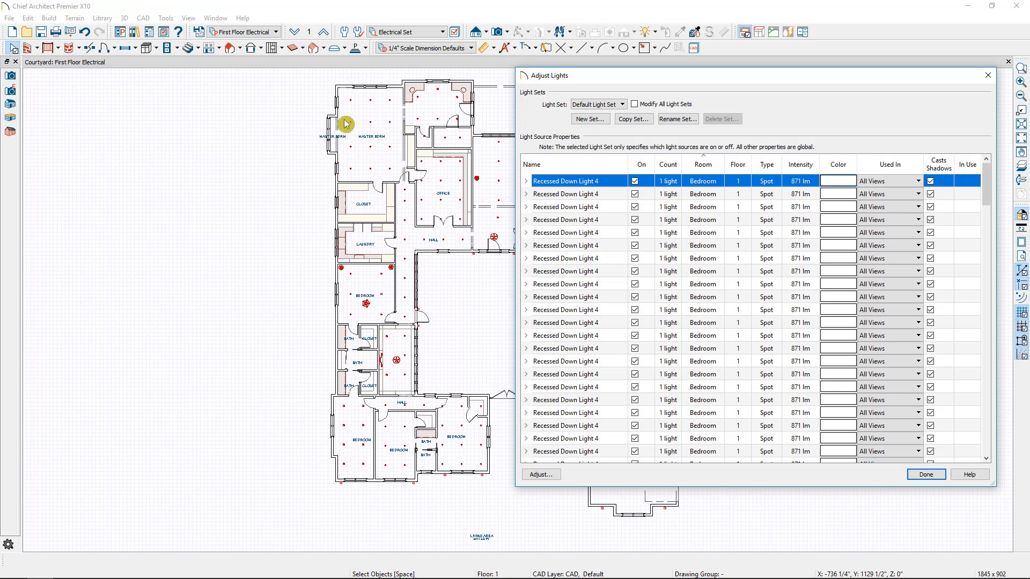
{"action": "mouse_move", "coordinate": [316, 173]}
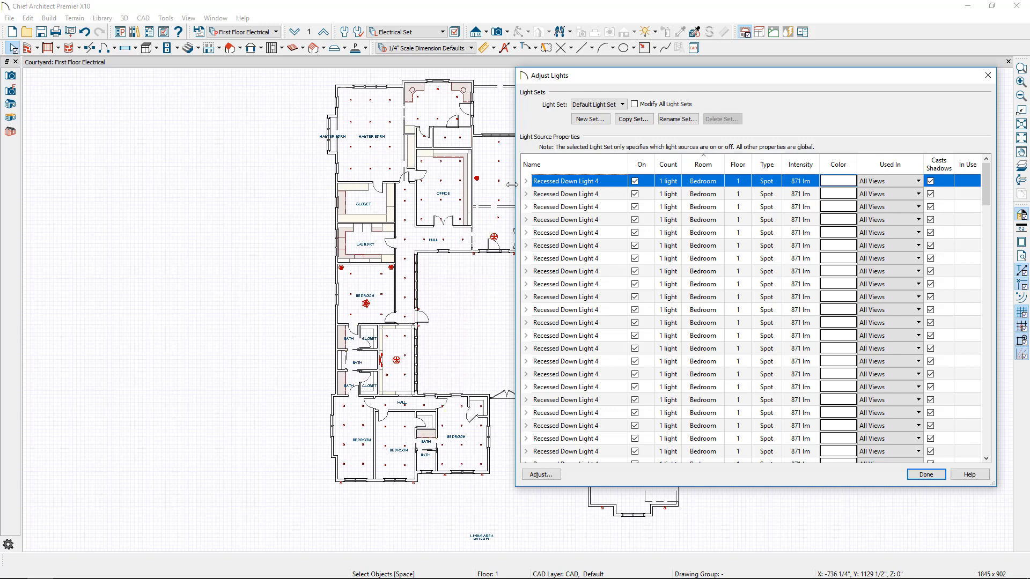
{"action": "mouse_move", "coordinate": [557, 194]}
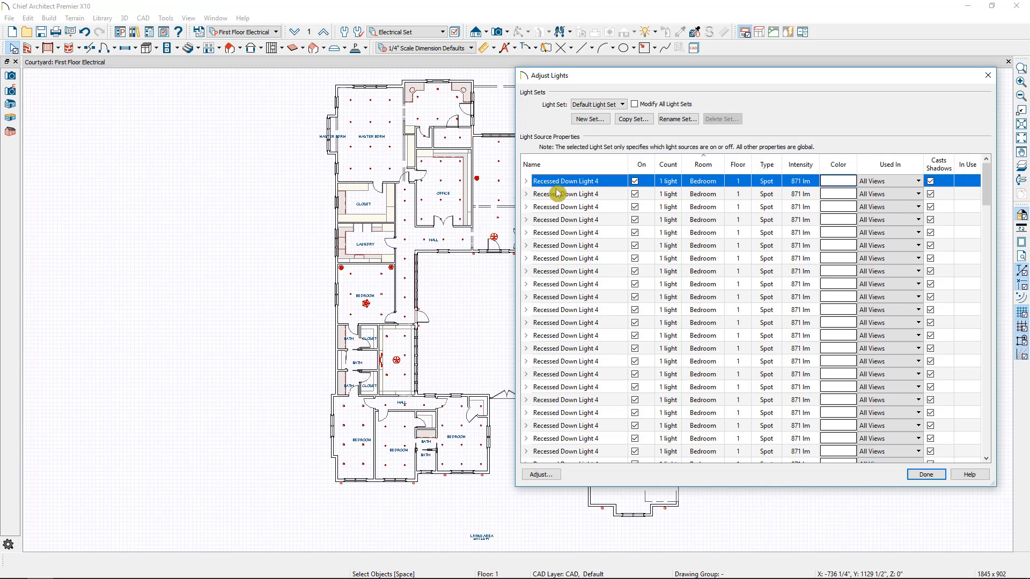
Step: Create a new light set named 'Master Bedroom Set'
{"action": "left_click", "coordinate": [588, 119]}
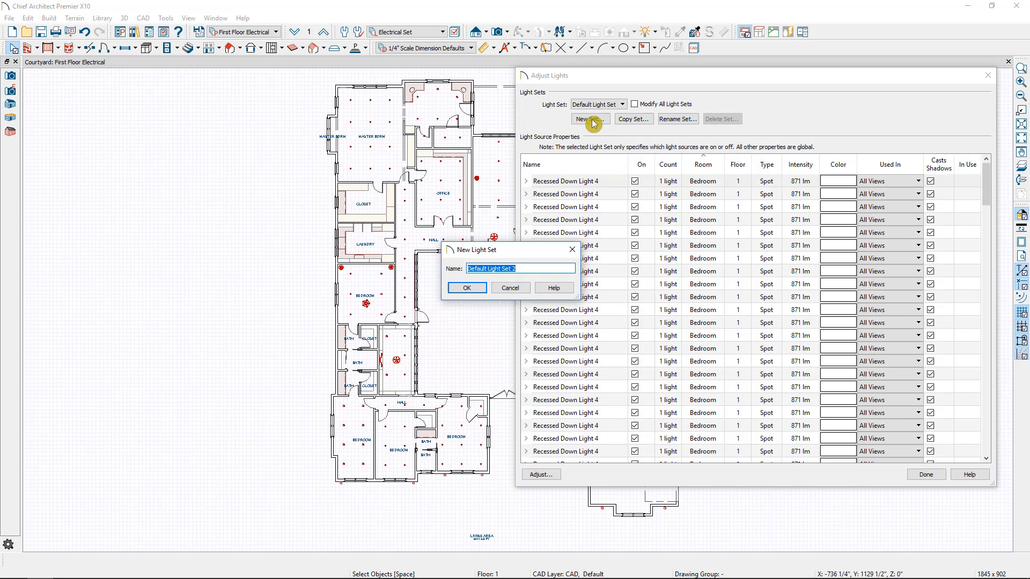
{"action": "type", "text": "Master"}
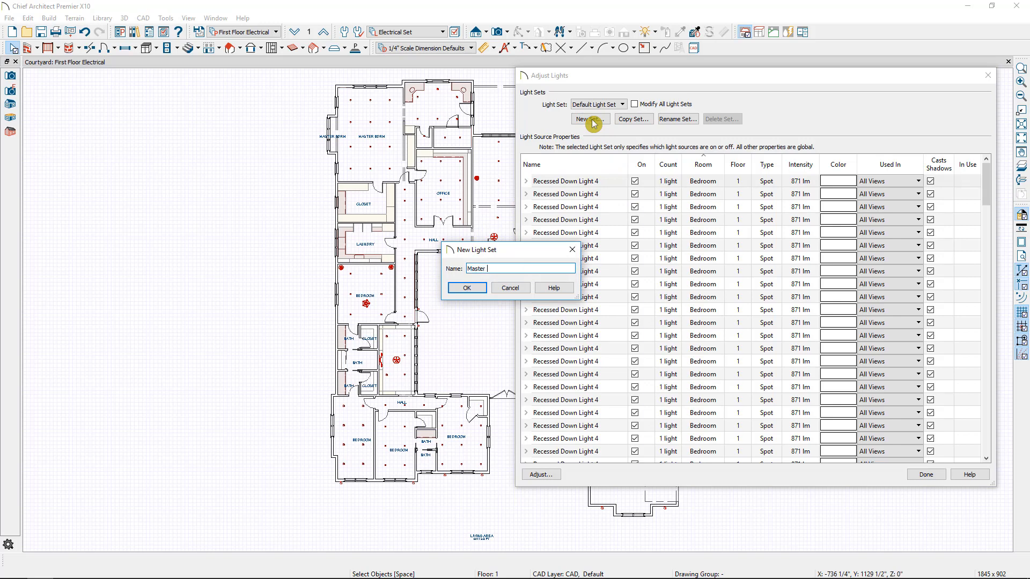
{"action": "type", "text": "BedroomS"}
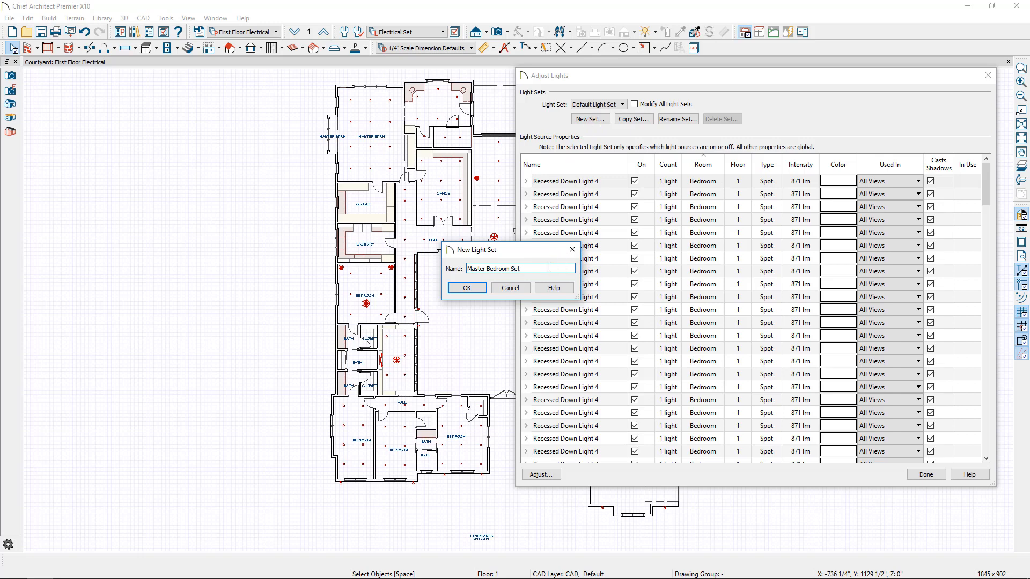
{"action": "left_click", "coordinate": [466, 288]}
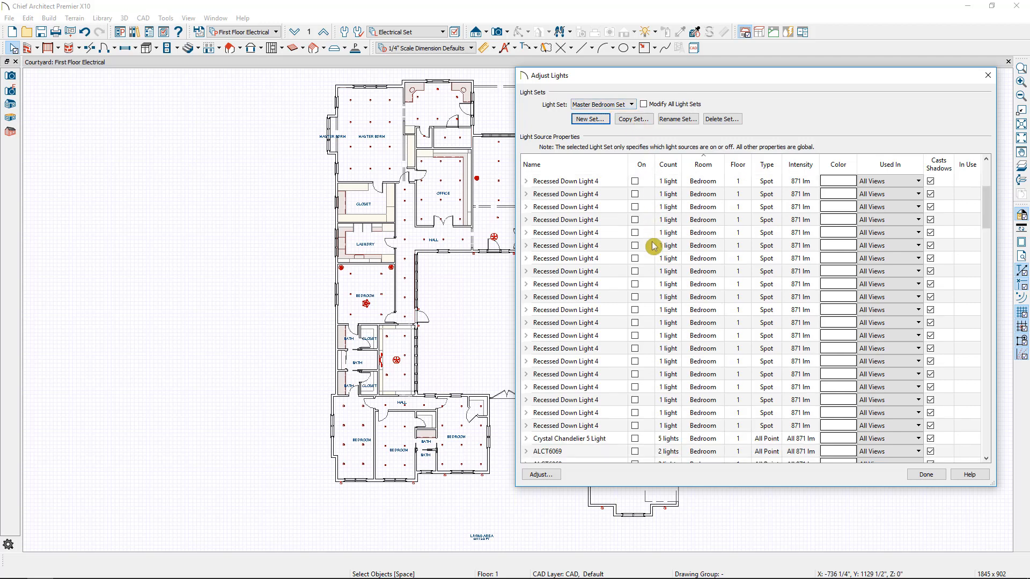
Step: Scroll to the Master Bath rows and switch on three Master Bath lights
{"action": "scroll", "scroll_direction": "down", "scroll_amount": 3}
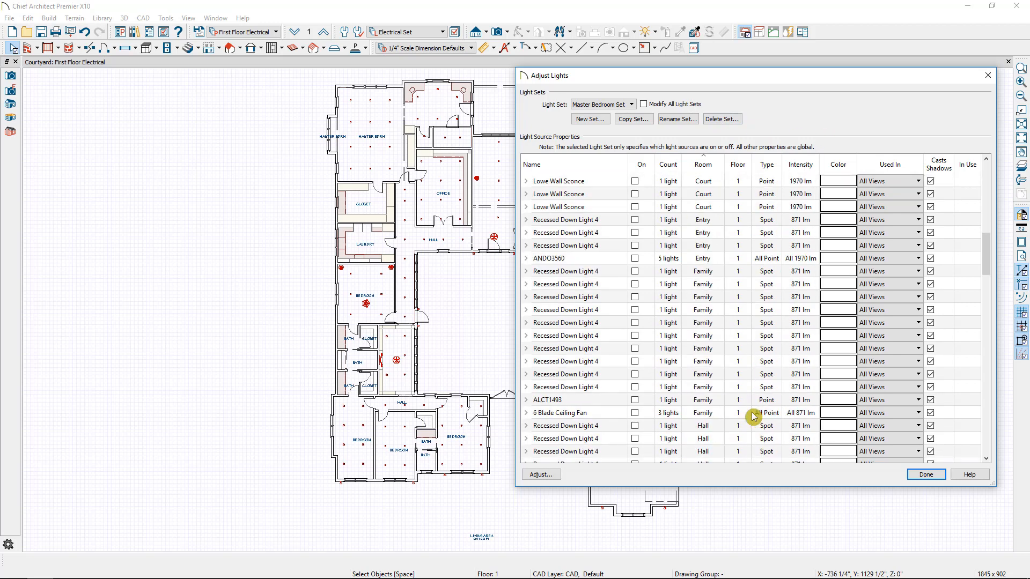
{"action": "scroll", "scroll_direction": "down", "scroll_amount": 3}
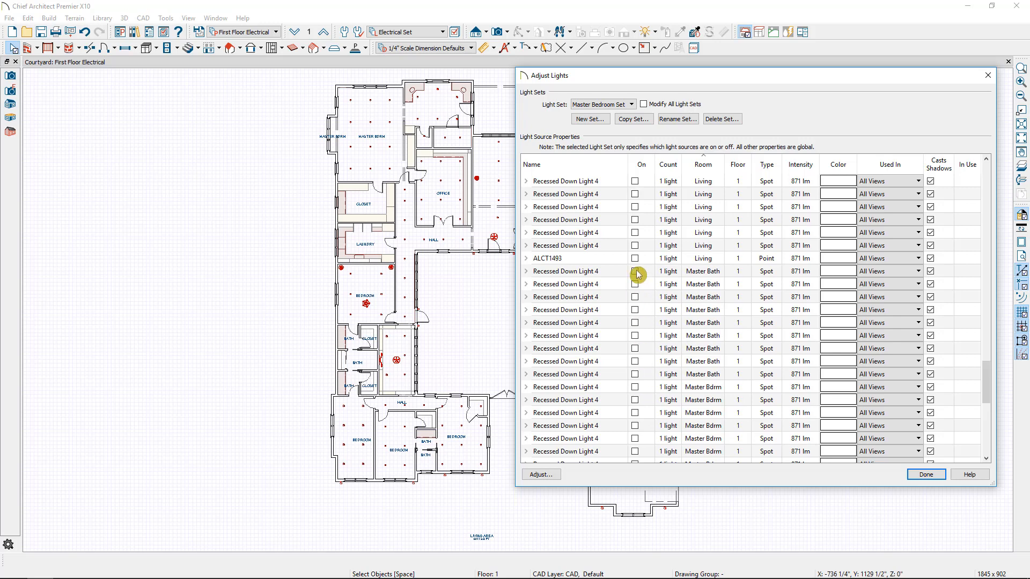
{"action": "left_click", "coordinate": [635, 271]}
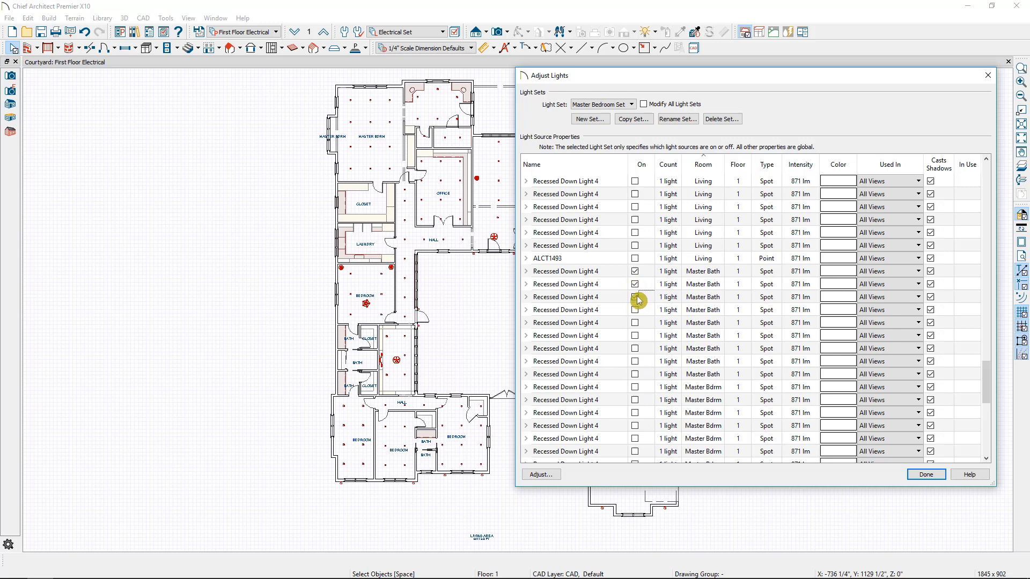
{"action": "left_click", "coordinate": [635, 296]}
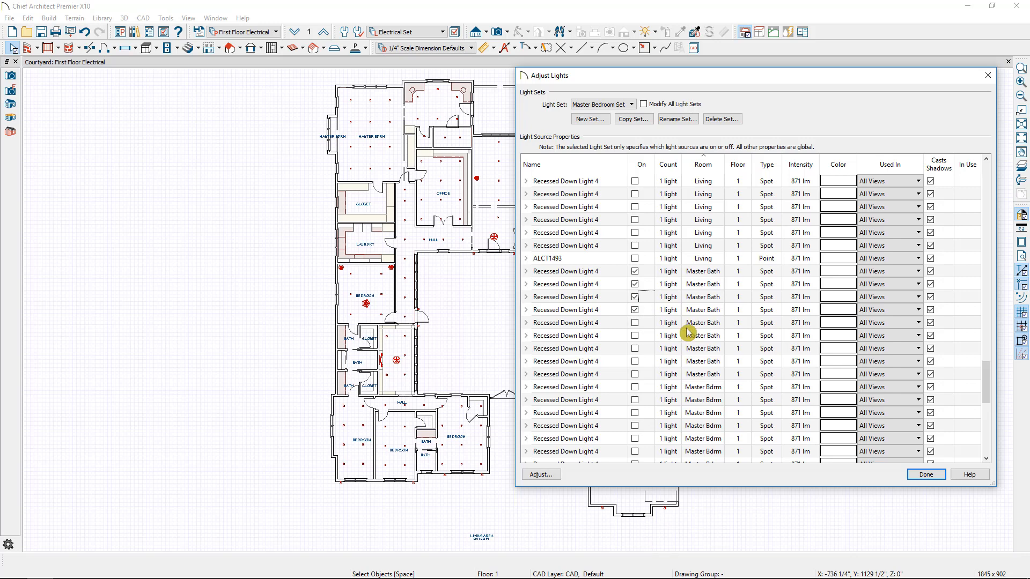
{"action": "left_click", "coordinate": [565, 270]}
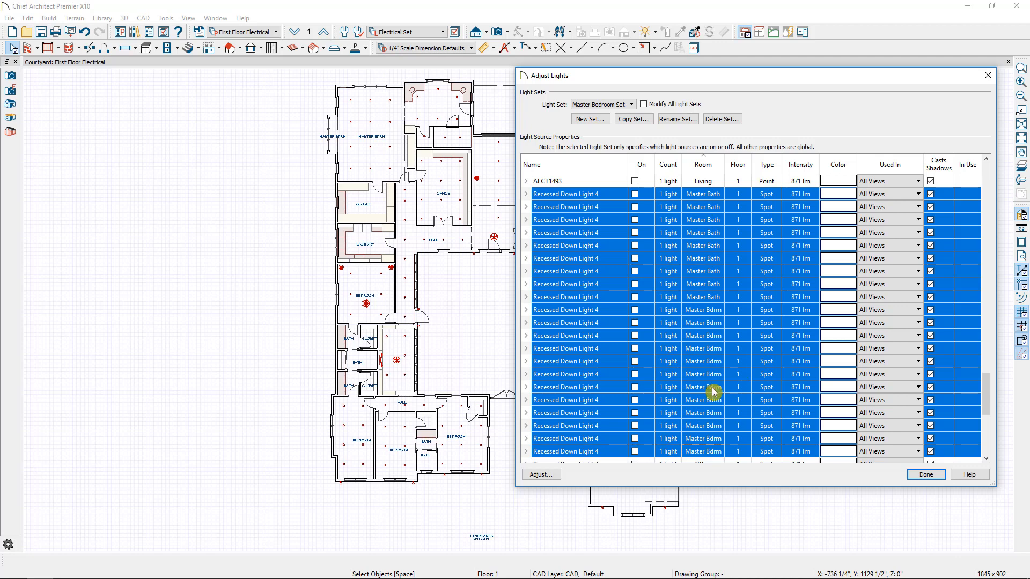
{"action": "mouse_move", "coordinate": [637, 457]}
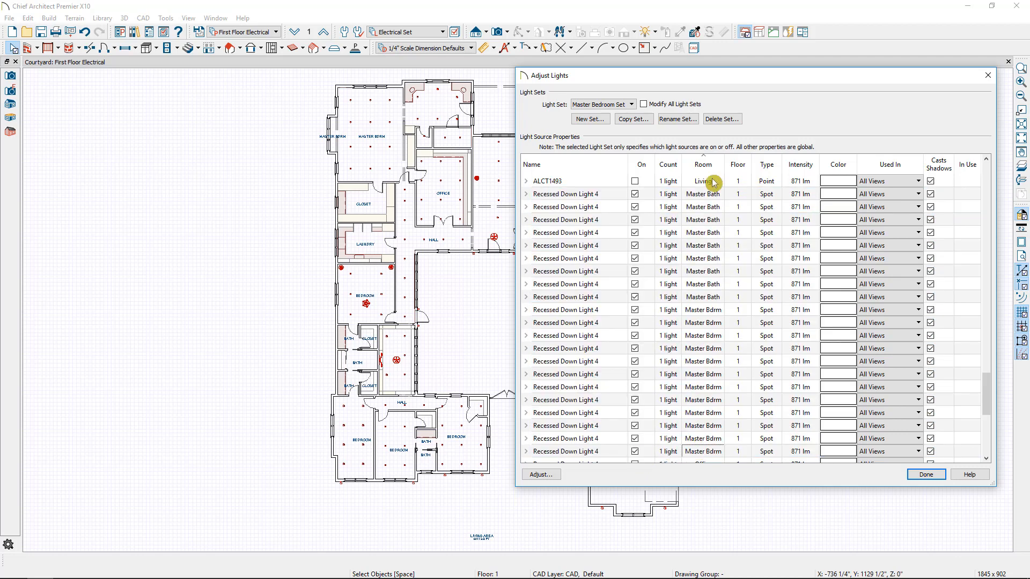
{"action": "mouse_move", "coordinate": [688, 424]}
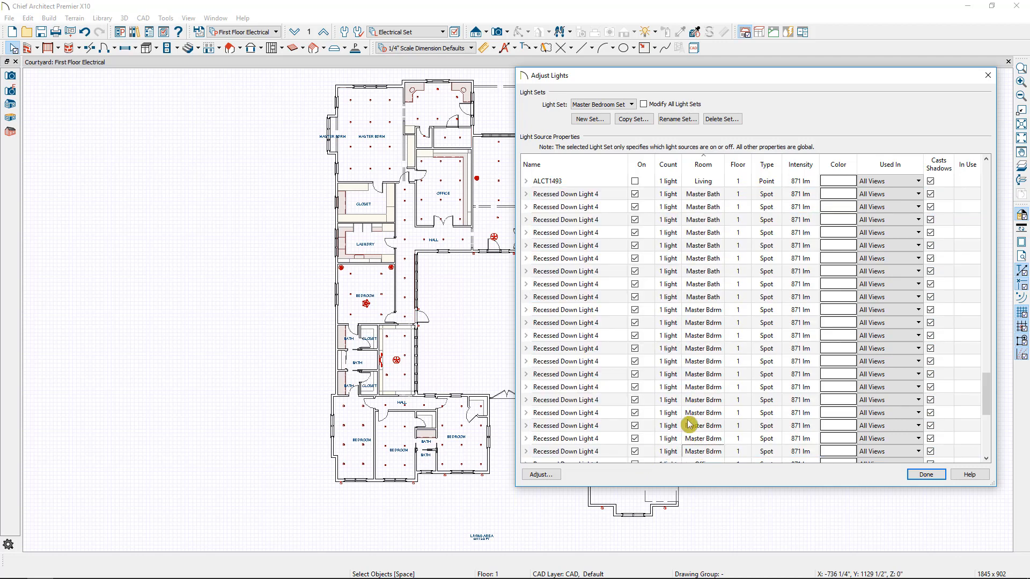
{"action": "mouse_move", "coordinate": [703, 194]}
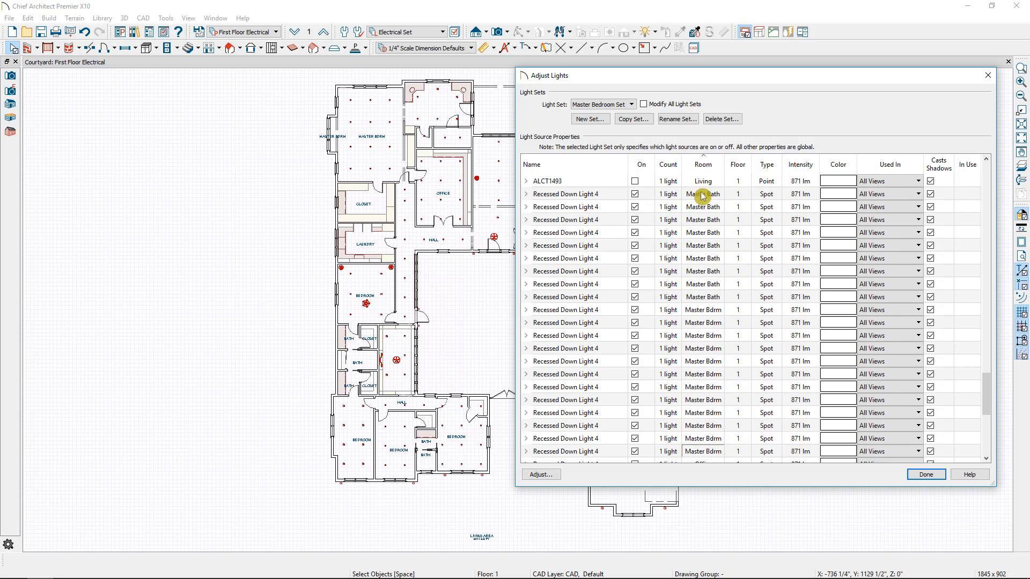
{"action": "mouse_move", "coordinate": [665, 193]}
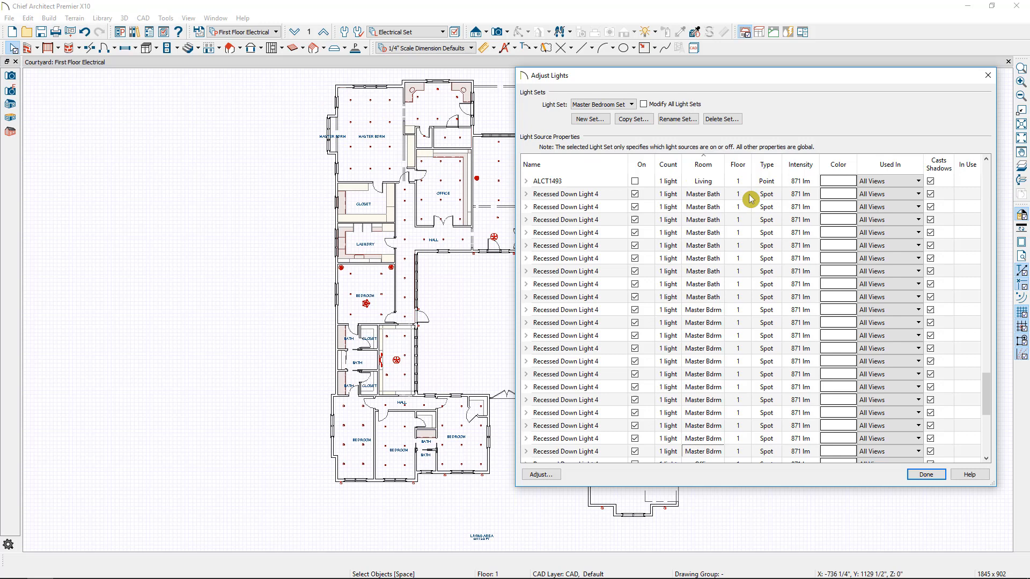
Step: Set the first Master Bath recessed light's Light Data intensity to 2850 lumens
{"action": "left_click", "coordinate": [565, 193]}
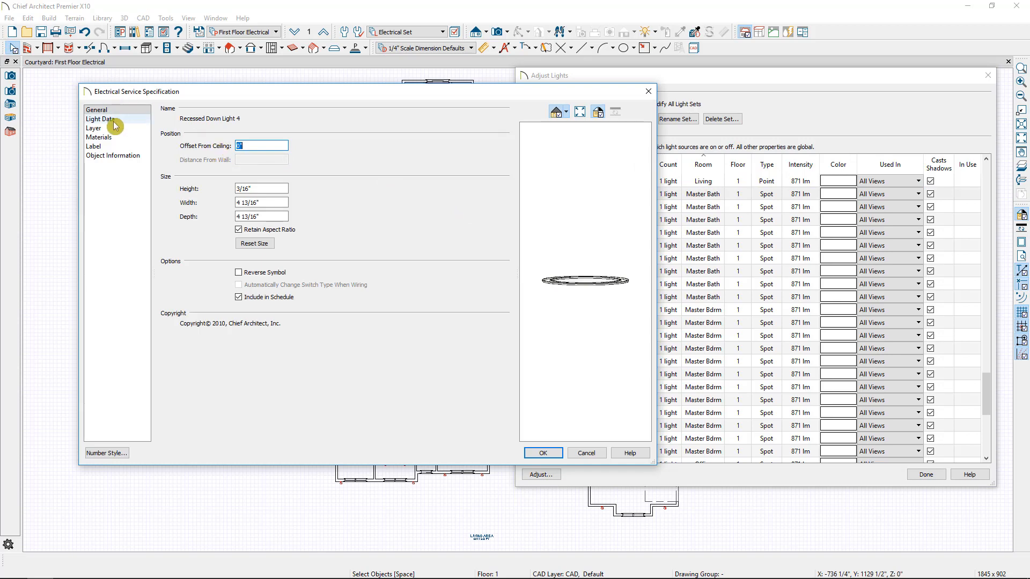
{"action": "left_click", "coordinate": [100, 119]}
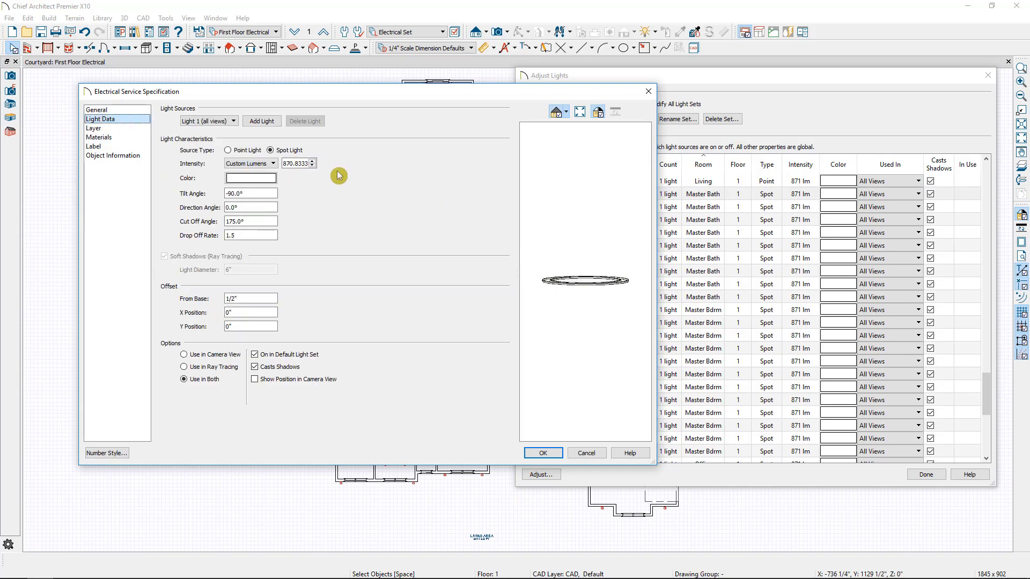
{"action": "left_click", "coordinate": [273, 163]}
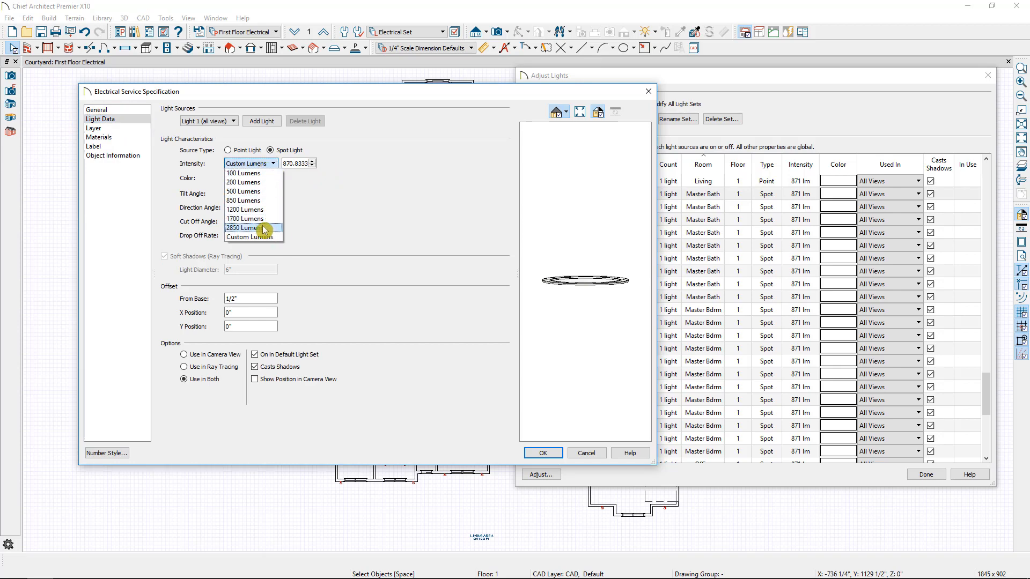
{"action": "left_click", "coordinate": [245, 228]}
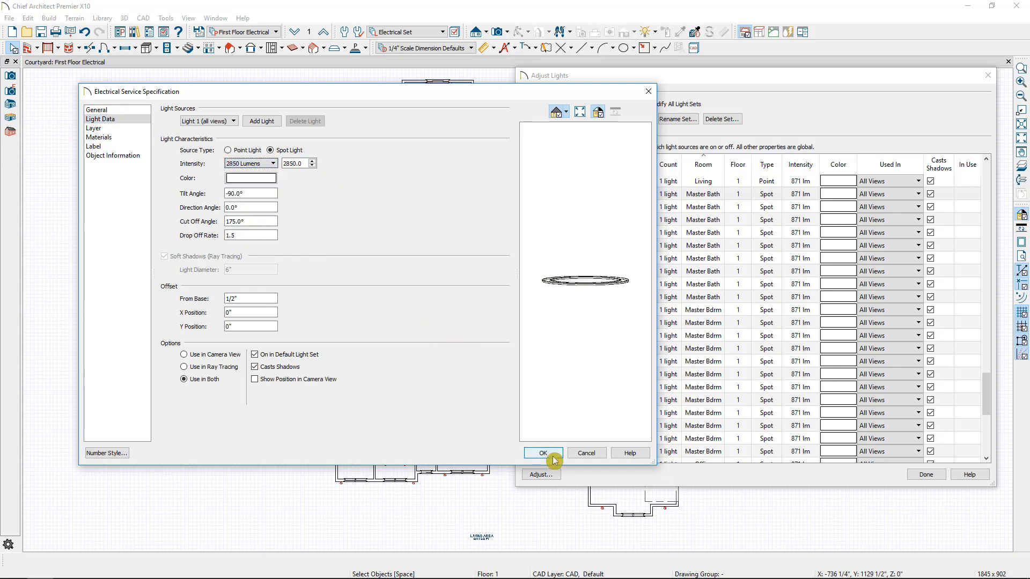
{"action": "left_click", "coordinate": [541, 453]}
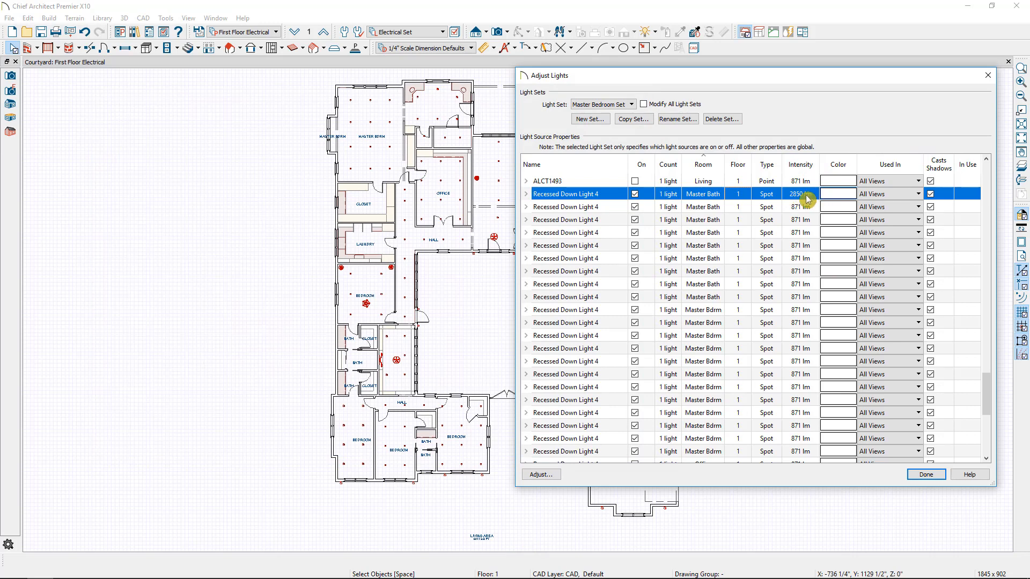
{"action": "mouse_move", "coordinate": [813, 216]}
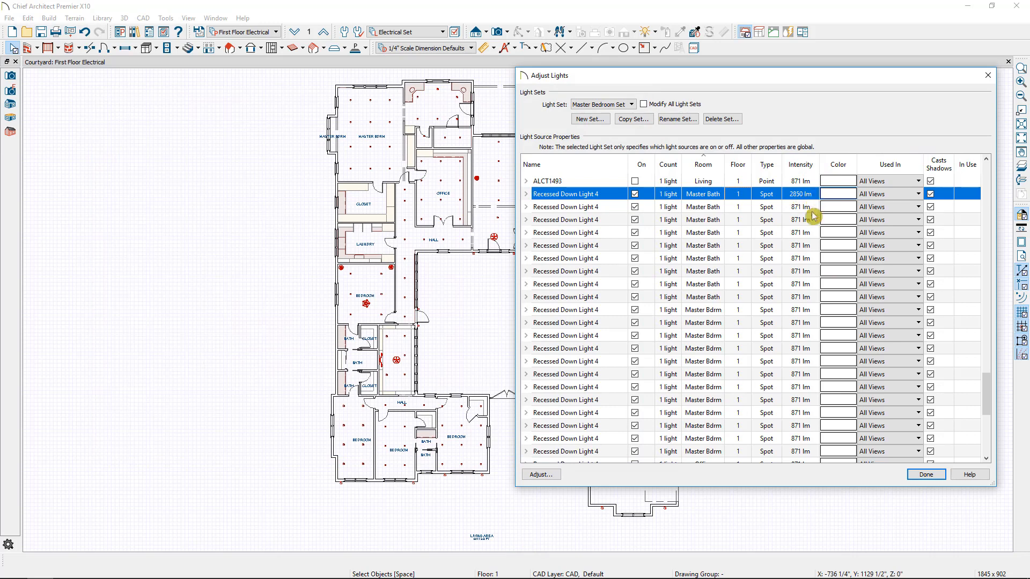
Step: Compare Default and Master Bedroom light sets, then close Adjust Lights with Done
{"action": "left_click", "coordinate": [630, 103]}
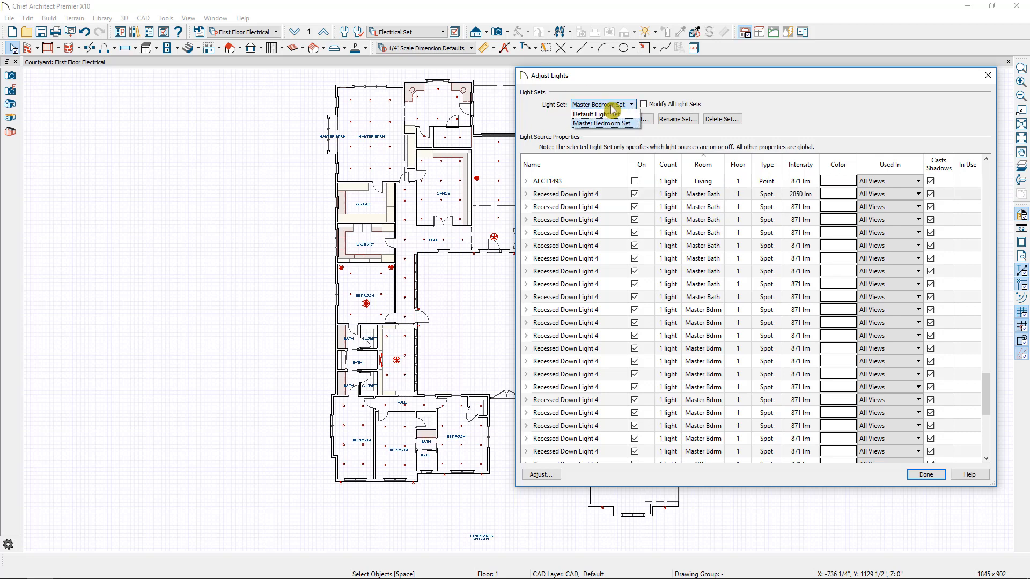
{"action": "left_click", "coordinate": [589, 113]}
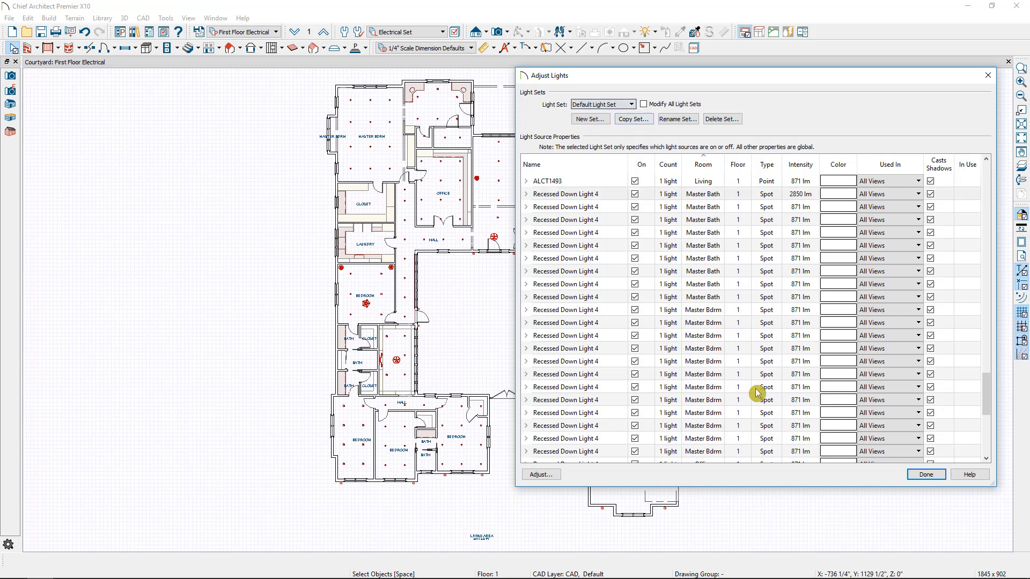
{"action": "mouse_move", "coordinate": [603, 114]}
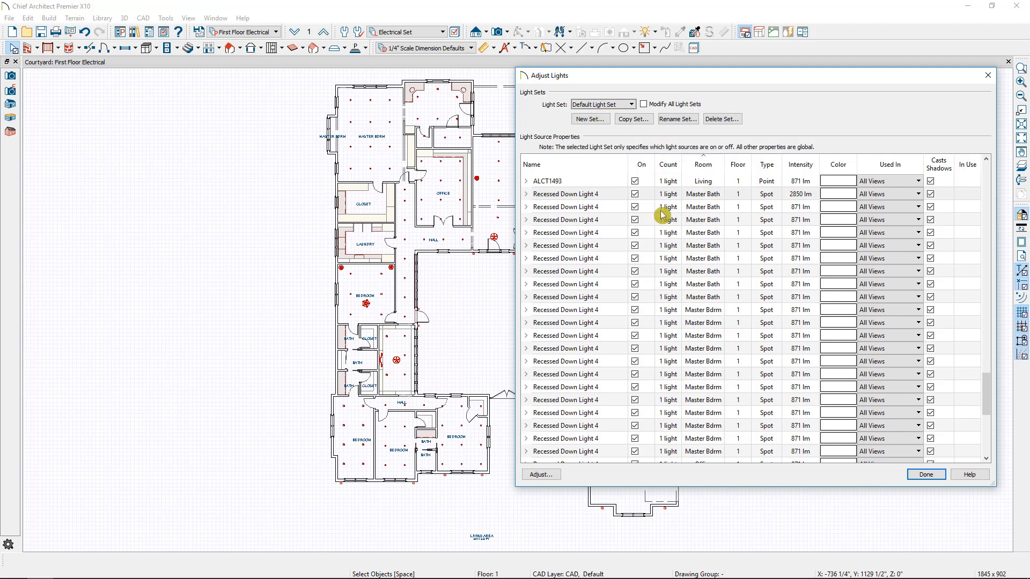
{"action": "mouse_move", "coordinate": [698, 215]}
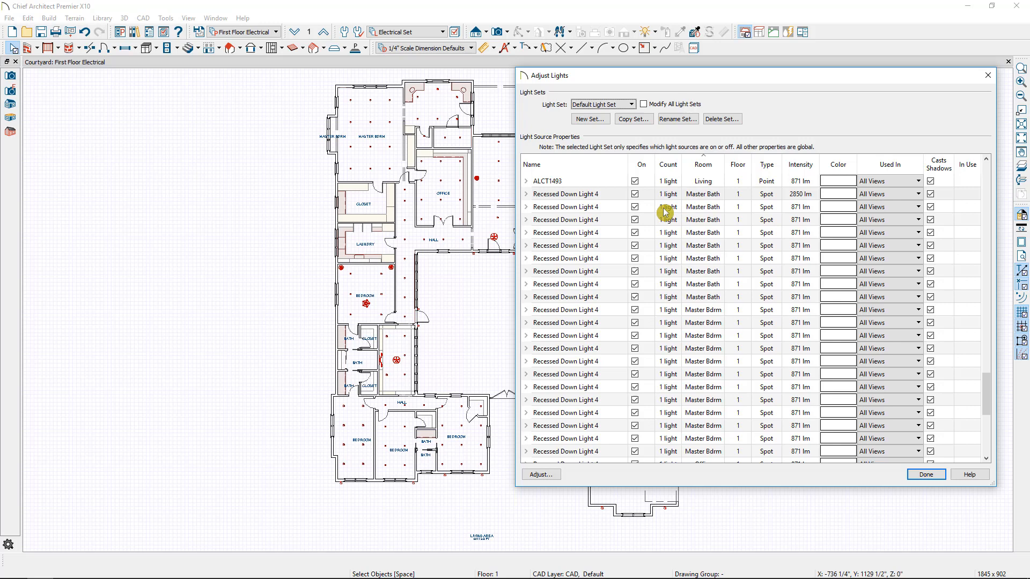
{"action": "left_click", "coordinate": [630, 103]}
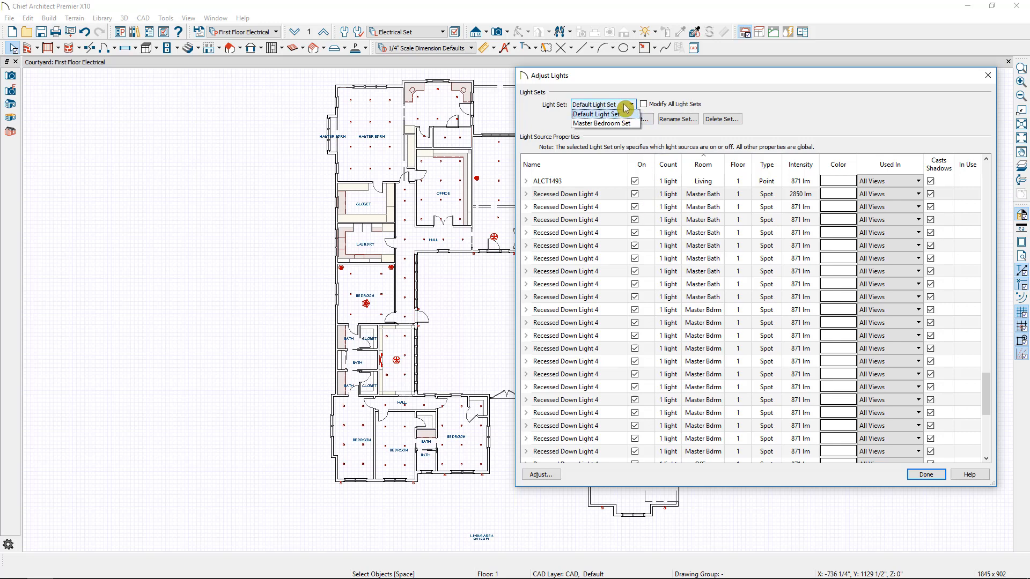
{"action": "left_click", "coordinate": [602, 123]}
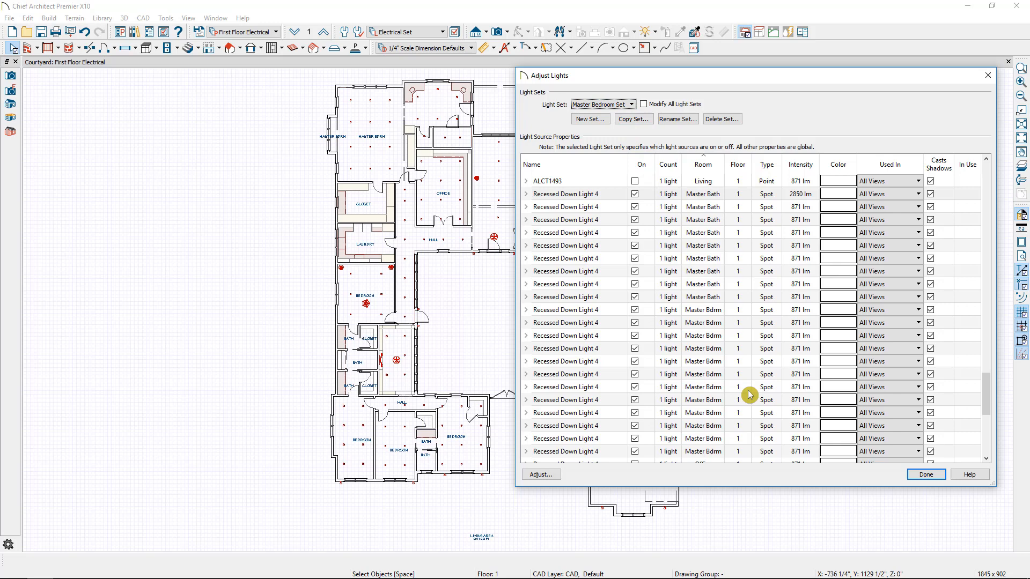
{"action": "mouse_move", "coordinate": [620, 206]}
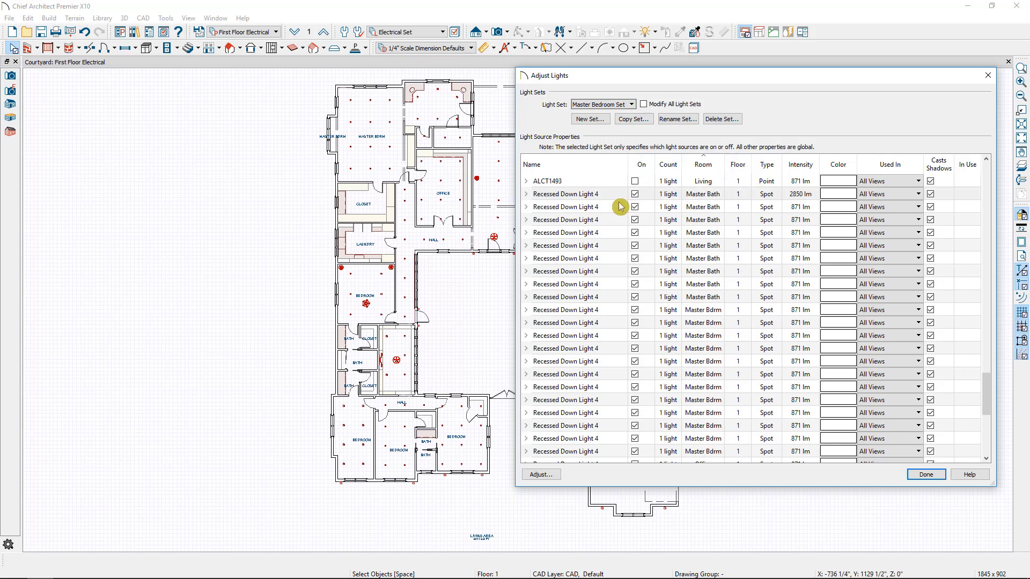
{"action": "mouse_move", "coordinate": [661, 200]}
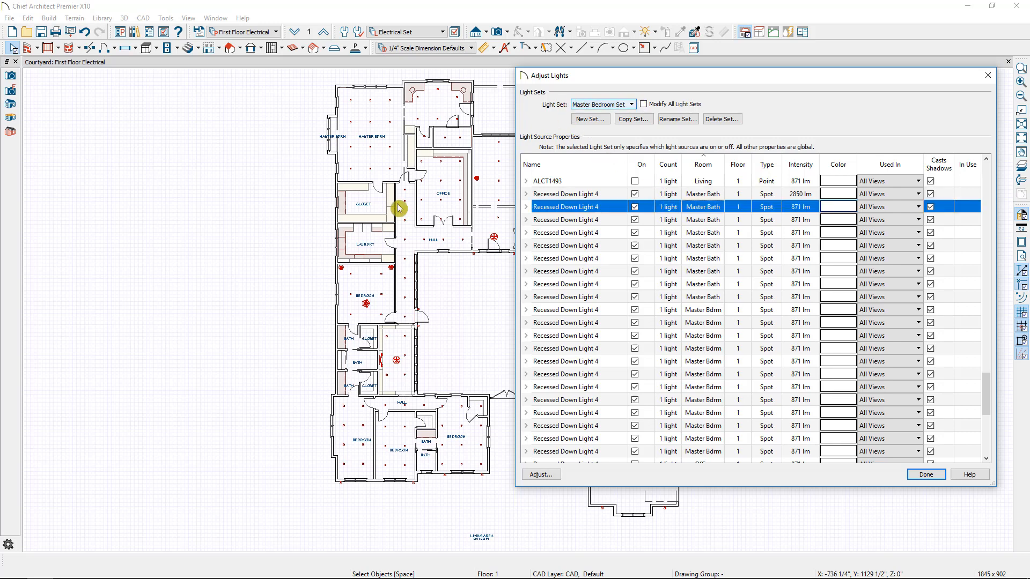
{"action": "mouse_move", "coordinate": [380, 196]}
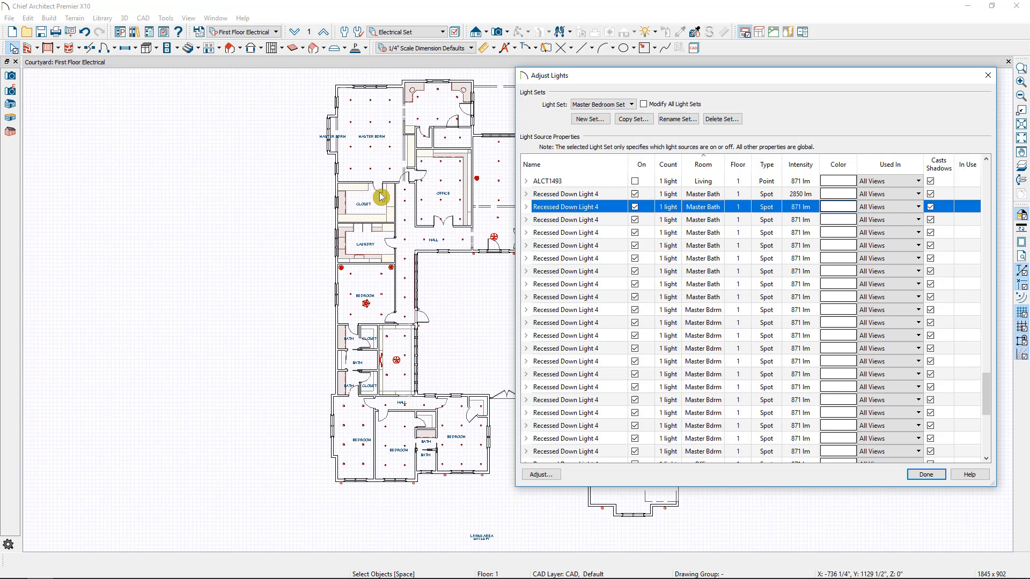
{"action": "mouse_move", "coordinate": [418, 182]}
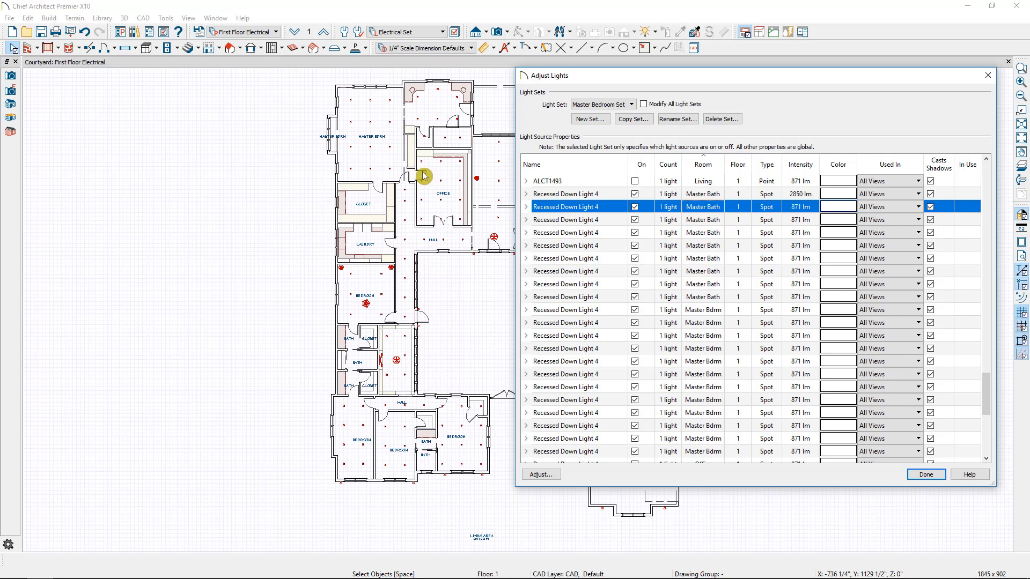
{"action": "mouse_move", "coordinate": [363, 176]}
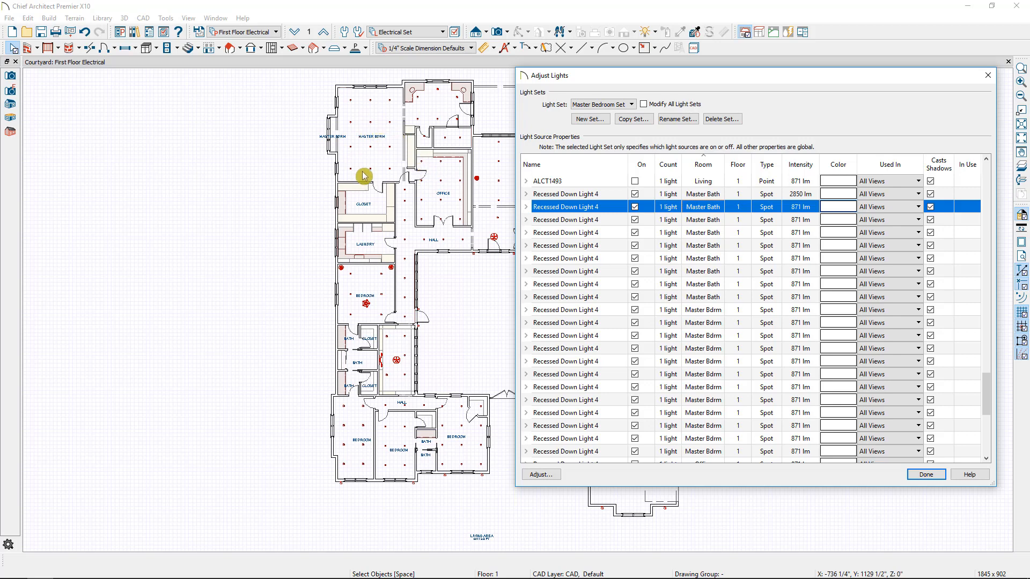
{"action": "mouse_move", "coordinate": [452, 111]}
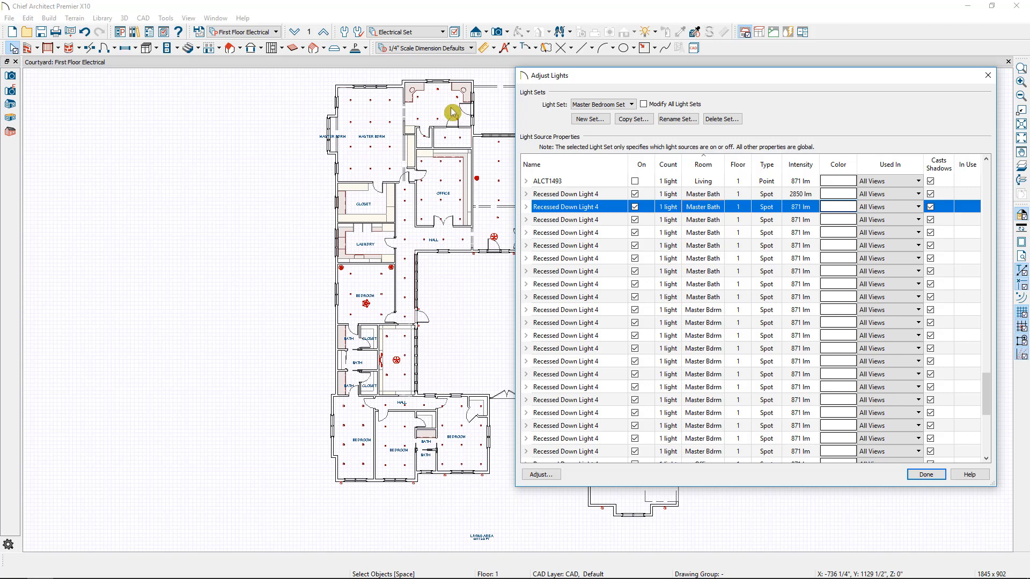
{"action": "mouse_move", "coordinate": [750, 371]}
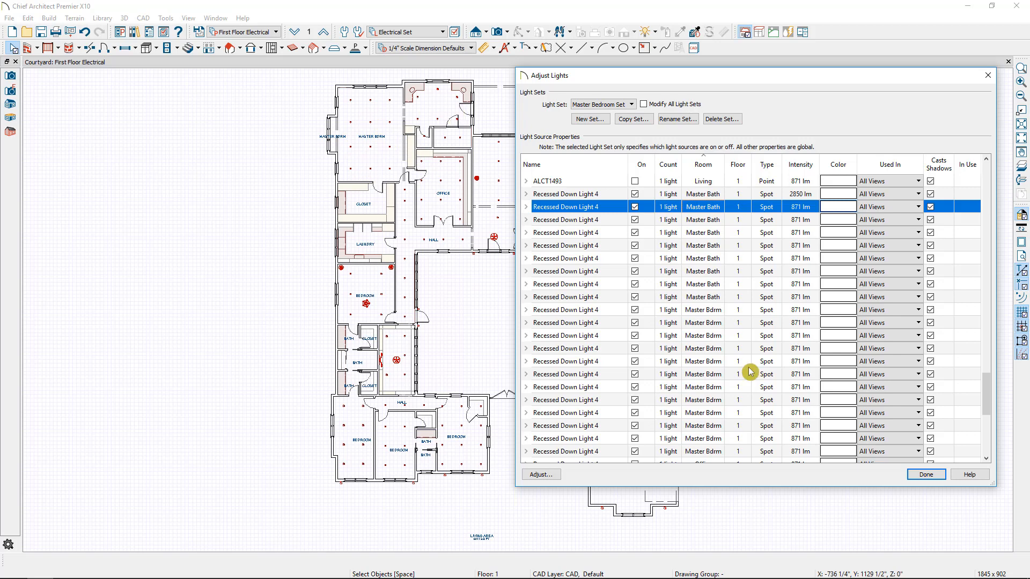
{"action": "left_click", "coordinate": [925, 474]}
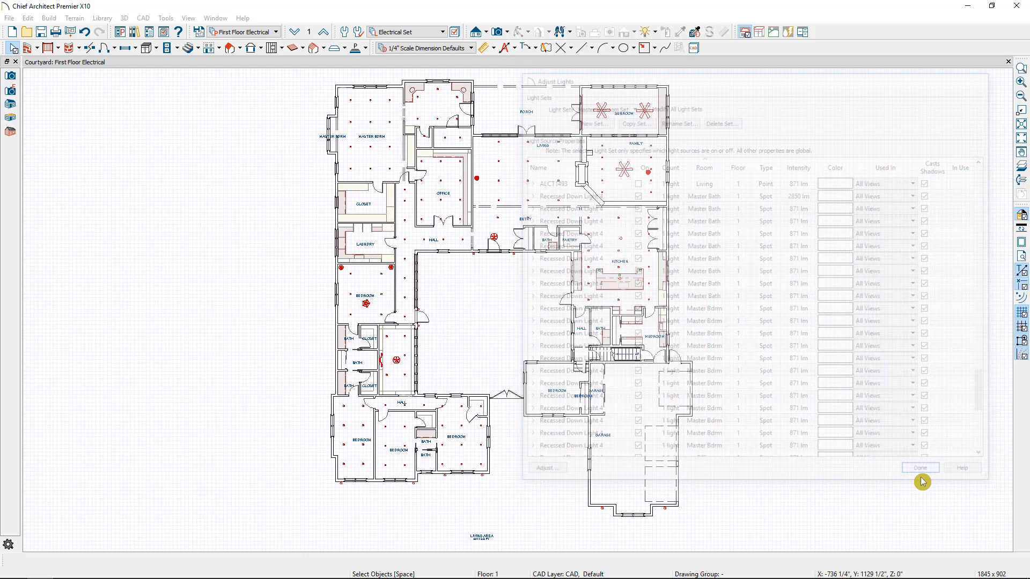
Step: Place a full perspective camera aimed into the master bedroom
{"action": "left_click", "coordinate": [919, 468]}
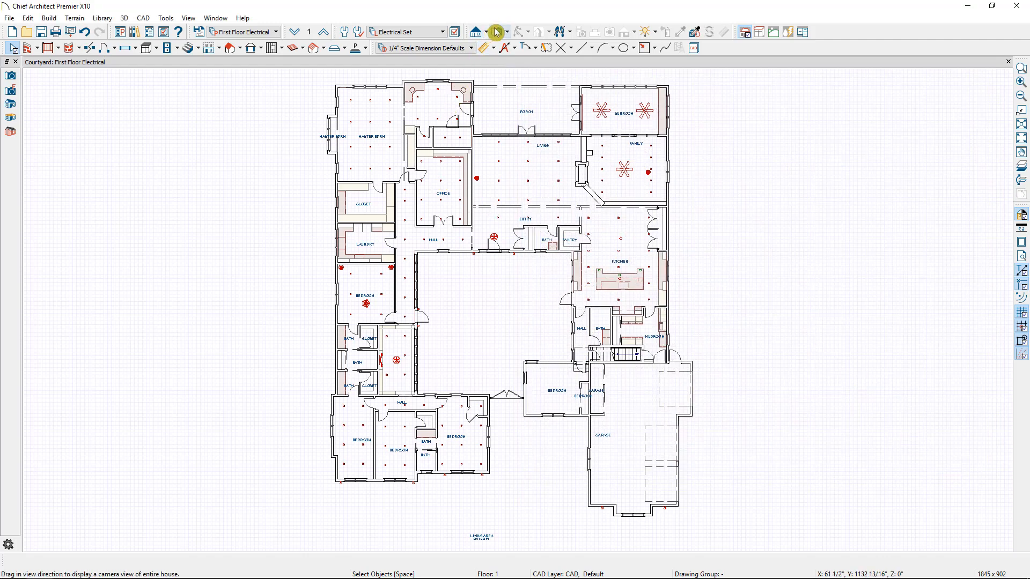
{"action": "left_click", "coordinate": [477, 32]}
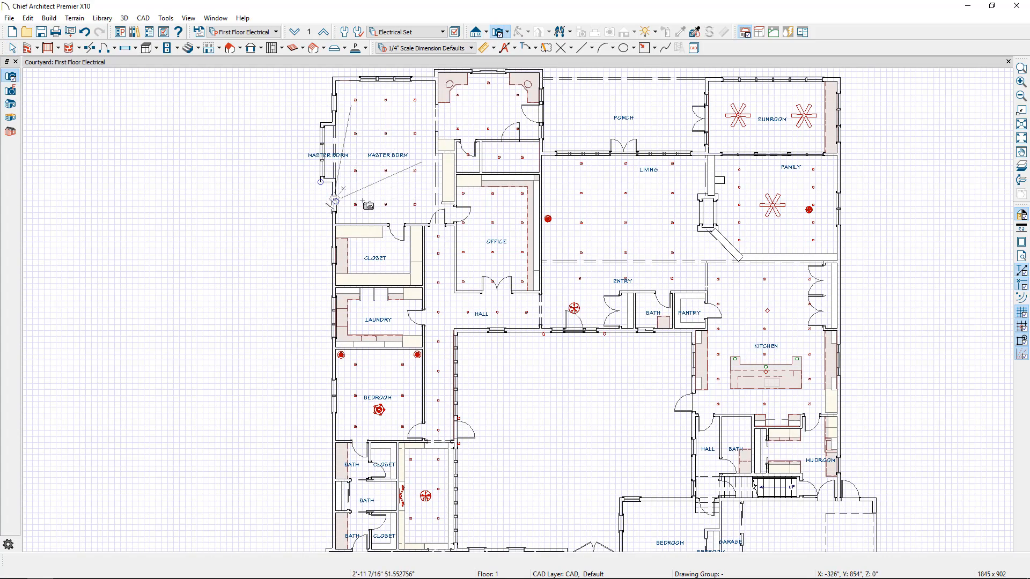
{"action": "left_click", "coordinate": [368, 205]}
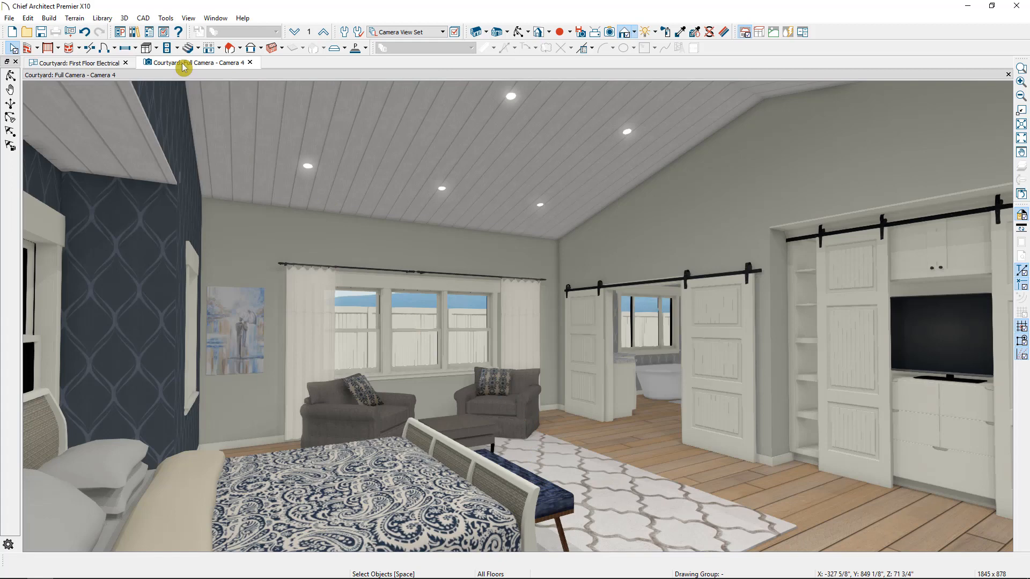
Step: Light the active camera with Master Bedroom Set, then return to the floor plan
{"action": "left_click", "coordinate": [124, 17]}
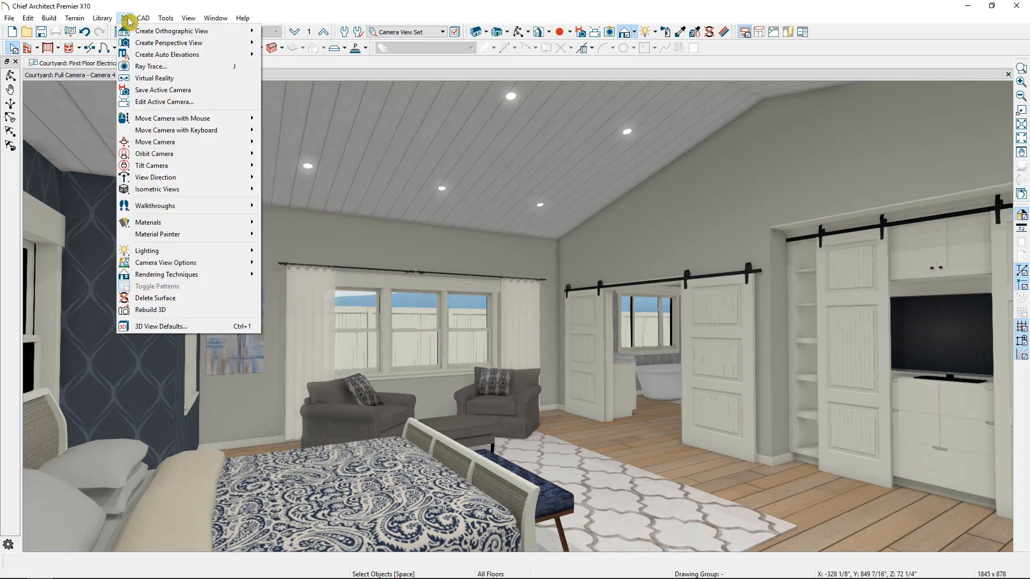
{"action": "left_click", "coordinate": [163, 101]}
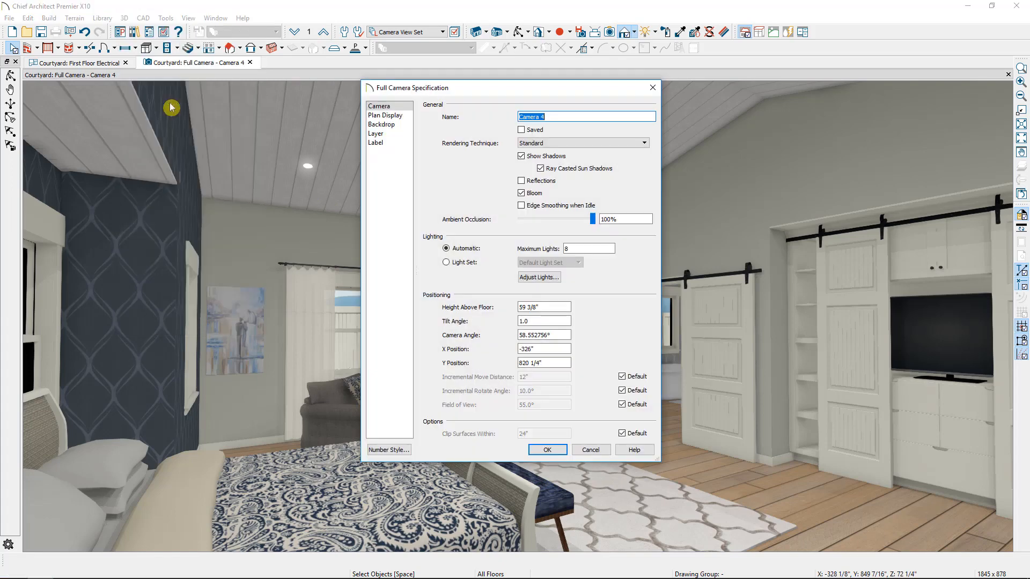
{"action": "mouse_move", "coordinate": [472, 257]}
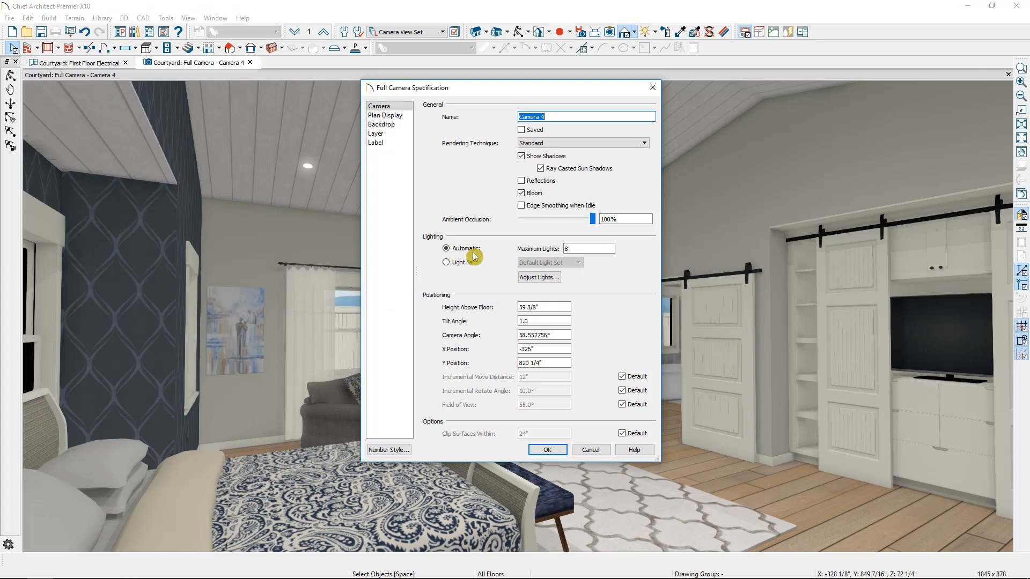
{"action": "left_click", "coordinate": [588, 249]}
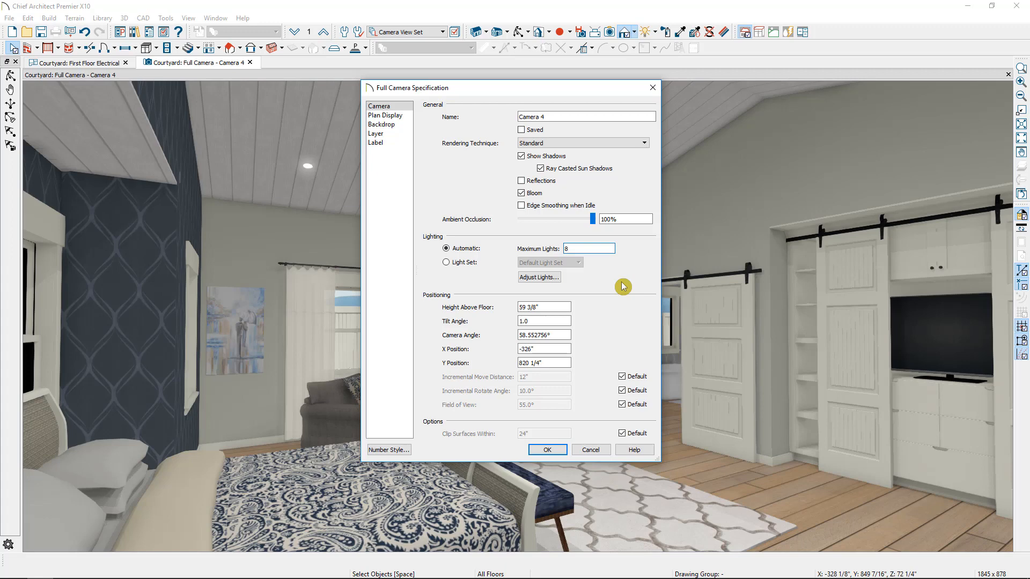
{"action": "mouse_move", "coordinate": [469, 281]}
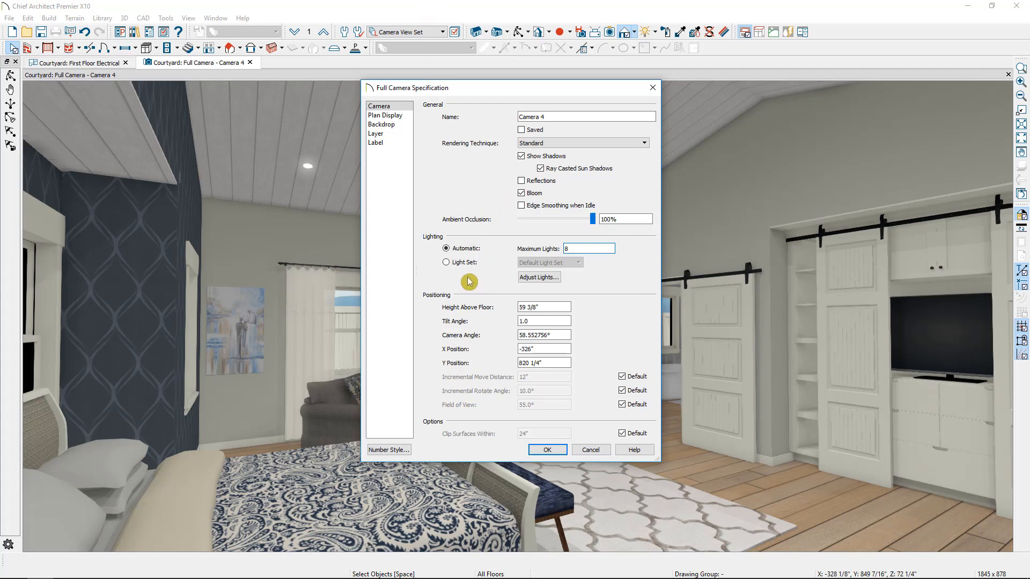
{"action": "left_click", "coordinate": [447, 263]}
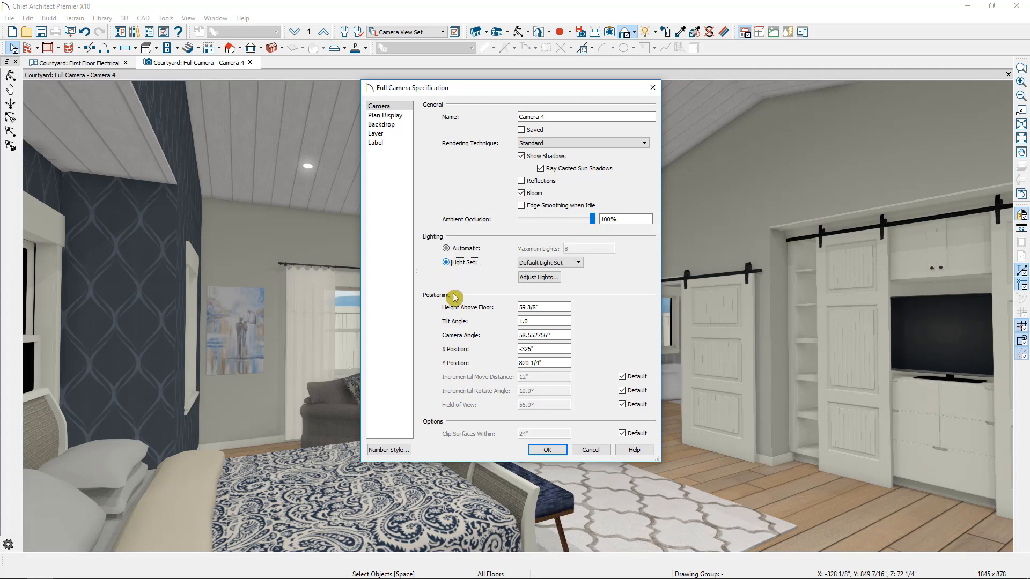
{"action": "left_click", "coordinate": [577, 262]}
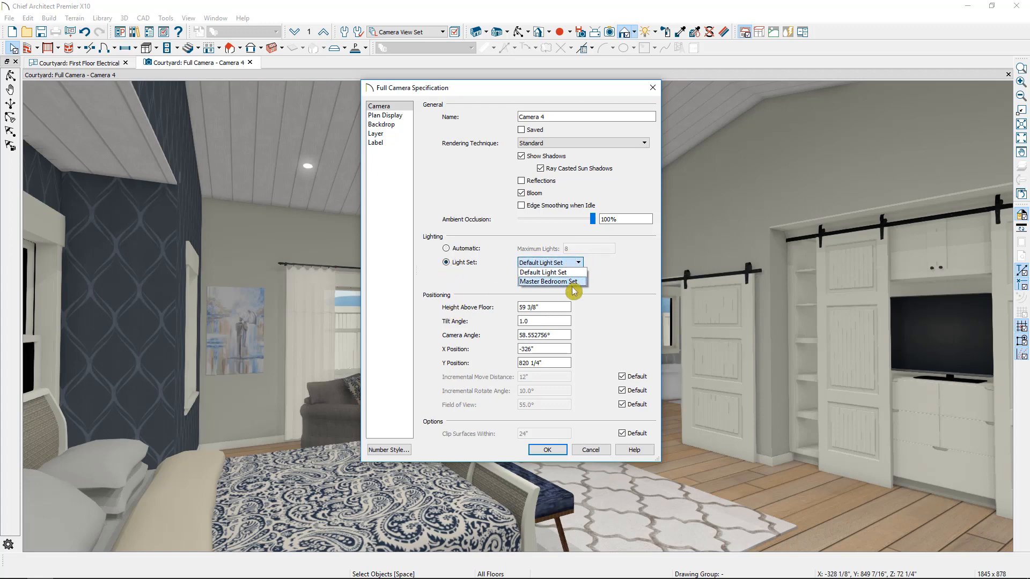
{"action": "left_click", "coordinate": [550, 281]}
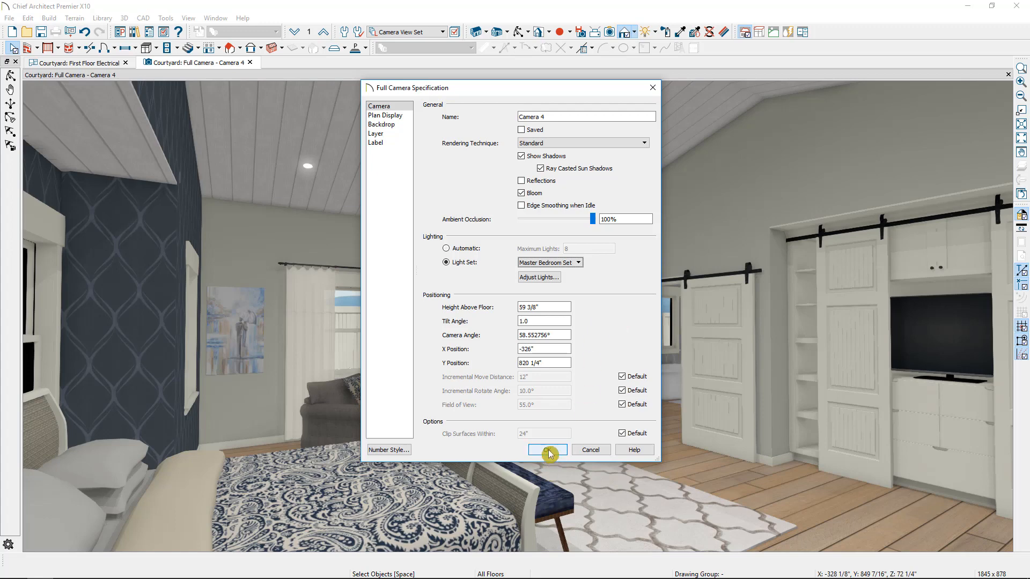
{"action": "left_click", "coordinate": [548, 450]}
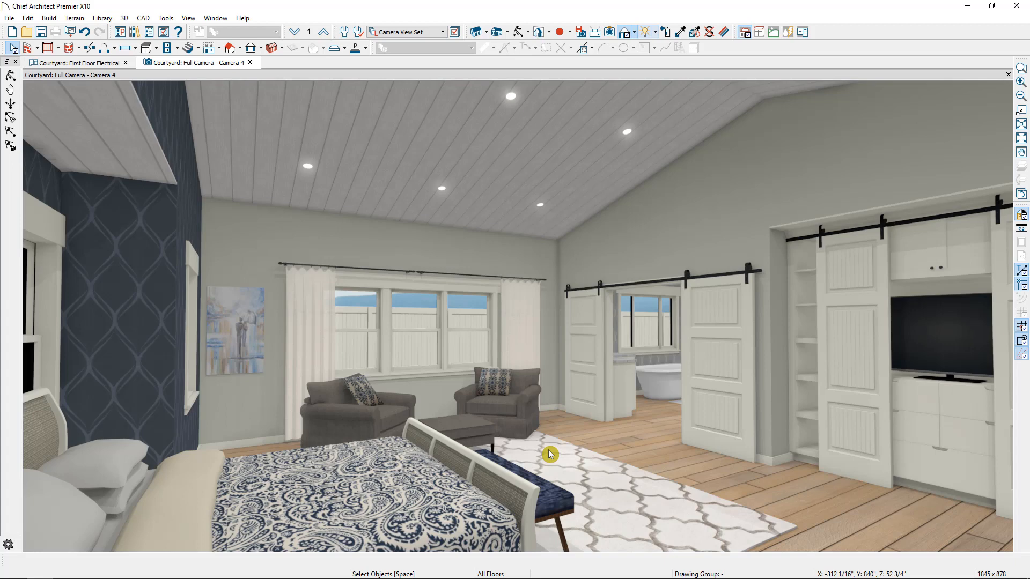
{"action": "mouse_move", "coordinate": [481, 369]}
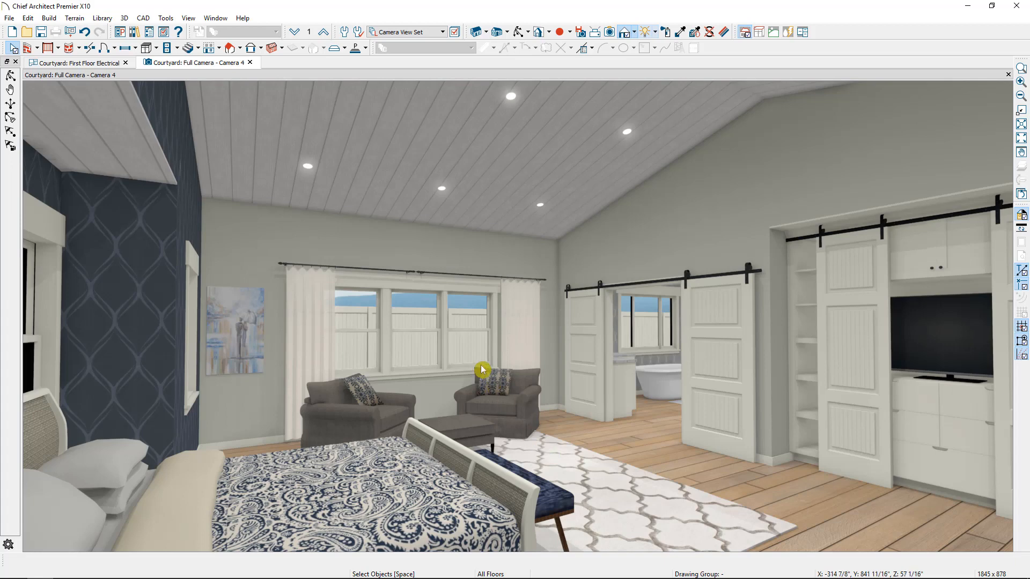
{"action": "mouse_move", "coordinate": [208, 182]}
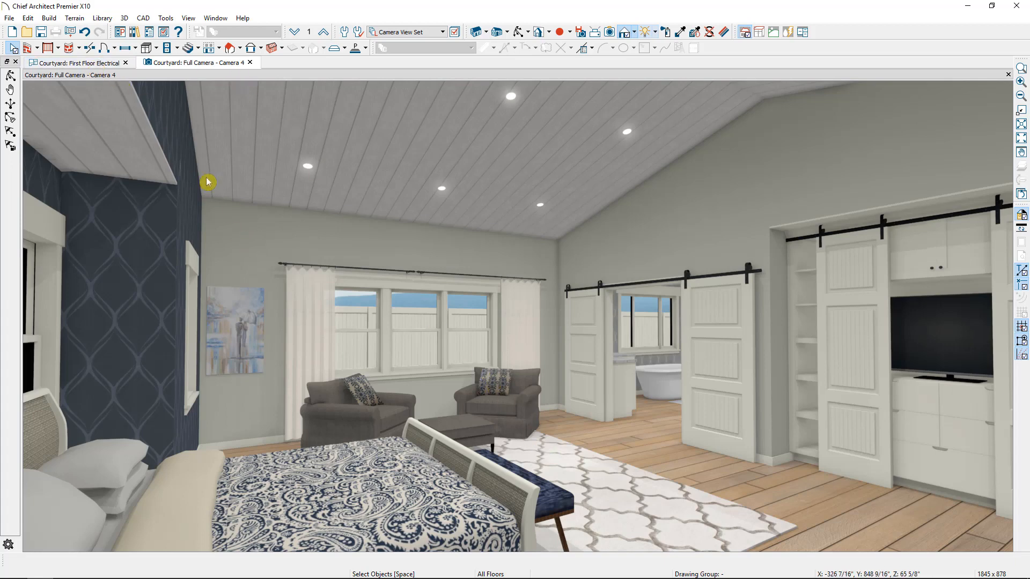
{"action": "left_click", "coordinate": [74, 62]}
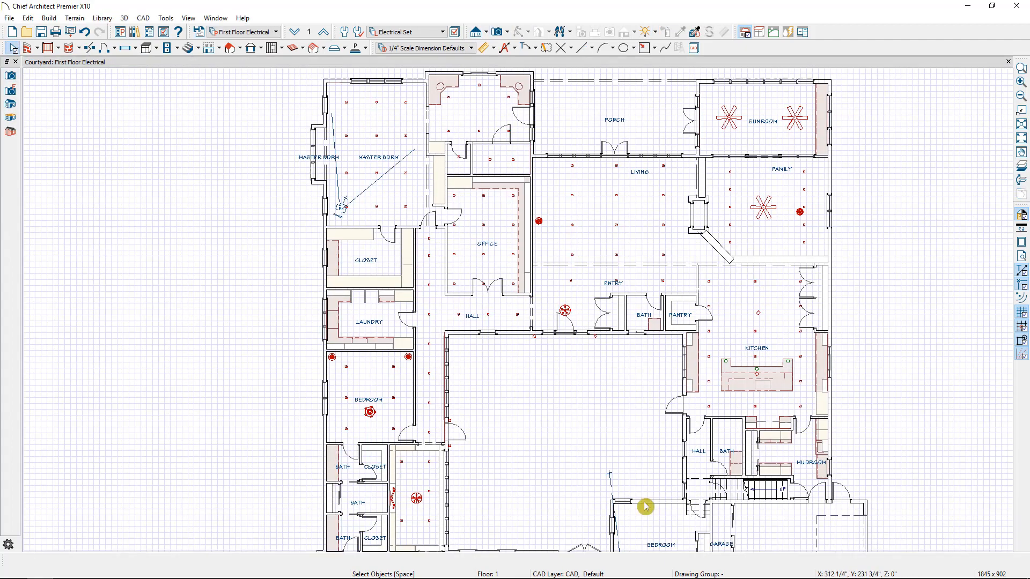
{"action": "mouse_move", "coordinate": [341, 215]}
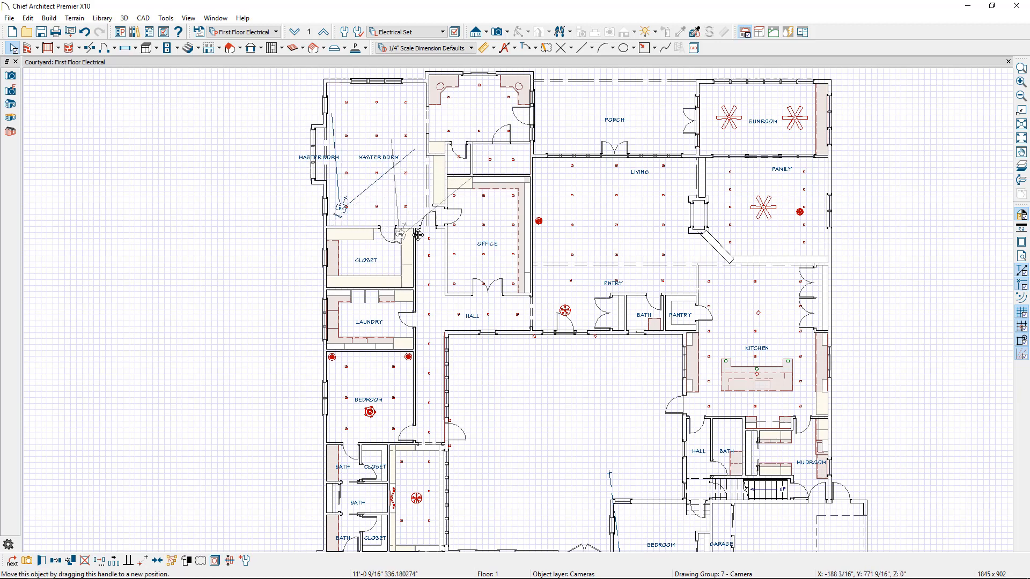
Step: Drag the camera out of the master bedroom toward the hall and living room
{"action": "left_click_drag", "start_coordinate": [421, 237], "coordinate": [552, 281]}
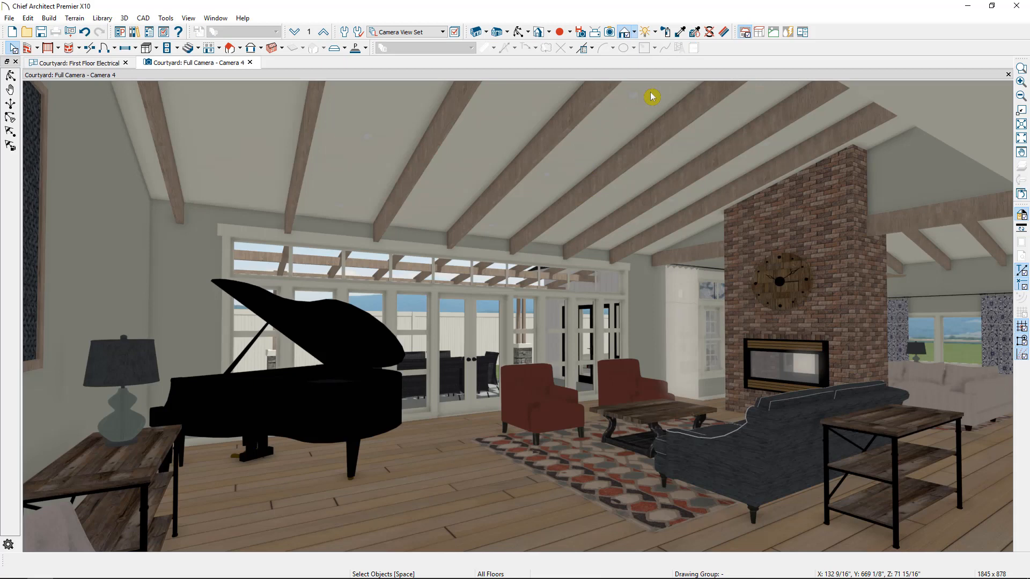
{"action": "mouse_move", "coordinate": [385, 72]}
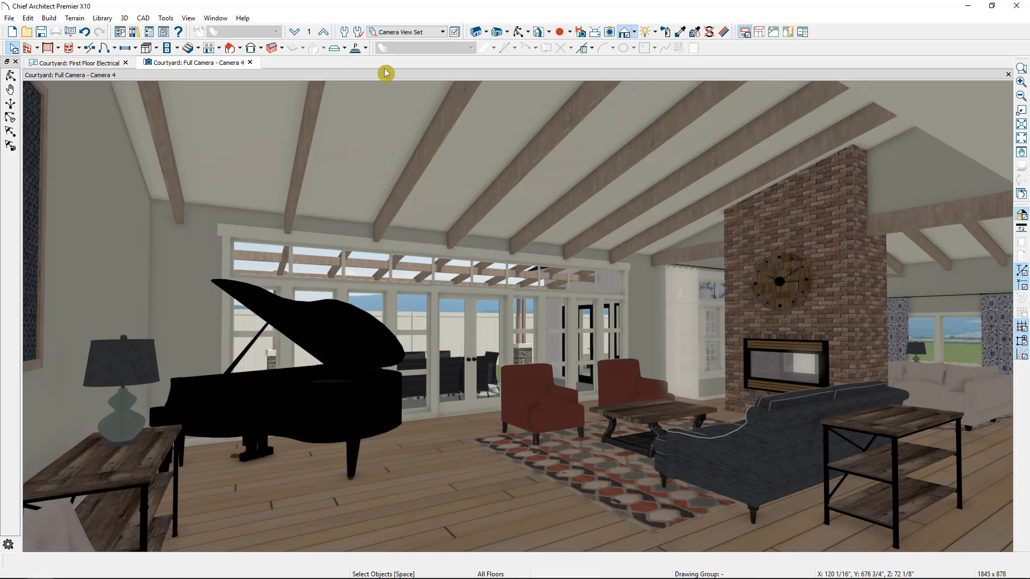
{"action": "mouse_move", "coordinate": [771, 381]}
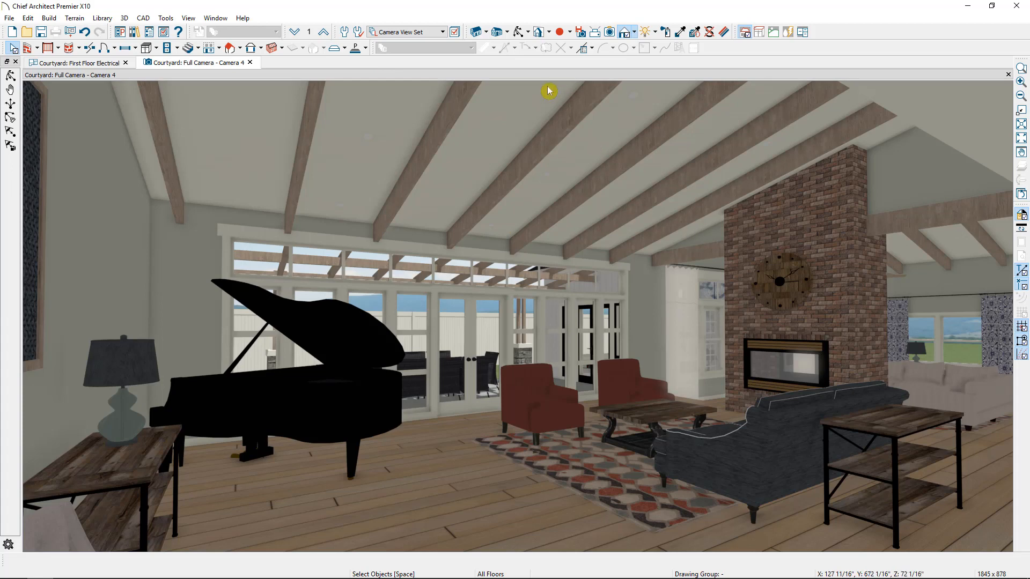
Step: Open Camera 4's specification dialog and its Adjust Lights list
{"action": "left_click", "coordinate": [635, 31]}
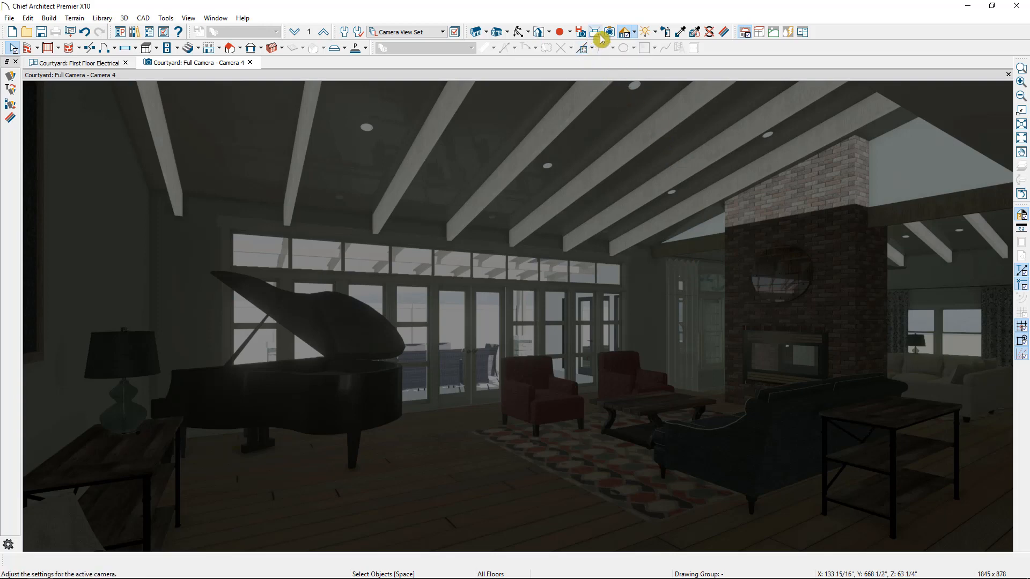
{"action": "mouse_move", "coordinate": [599, 32]}
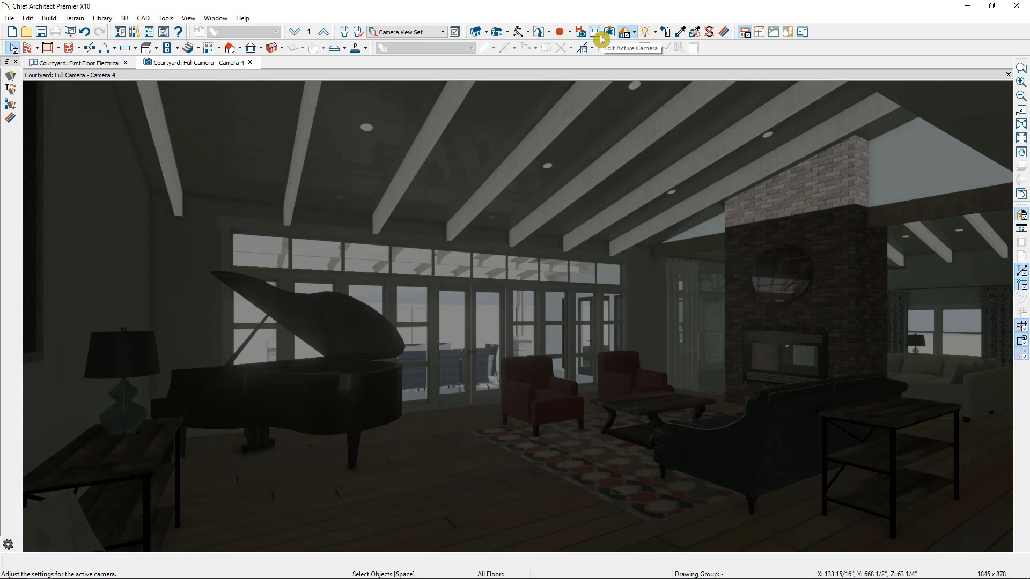
{"action": "left_click", "coordinate": [598, 32]}
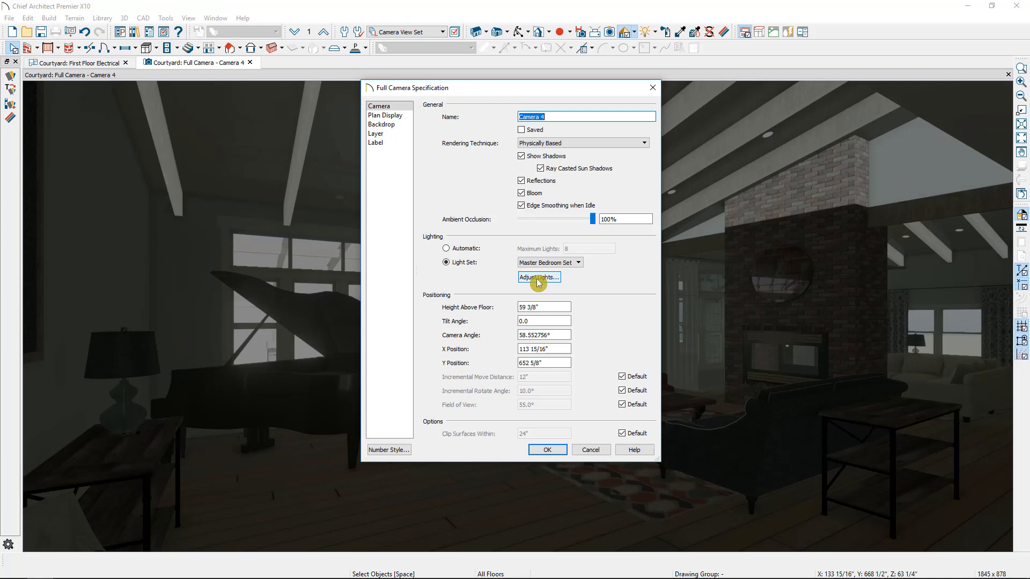
{"action": "left_click", "coordinate": [538, 278]}
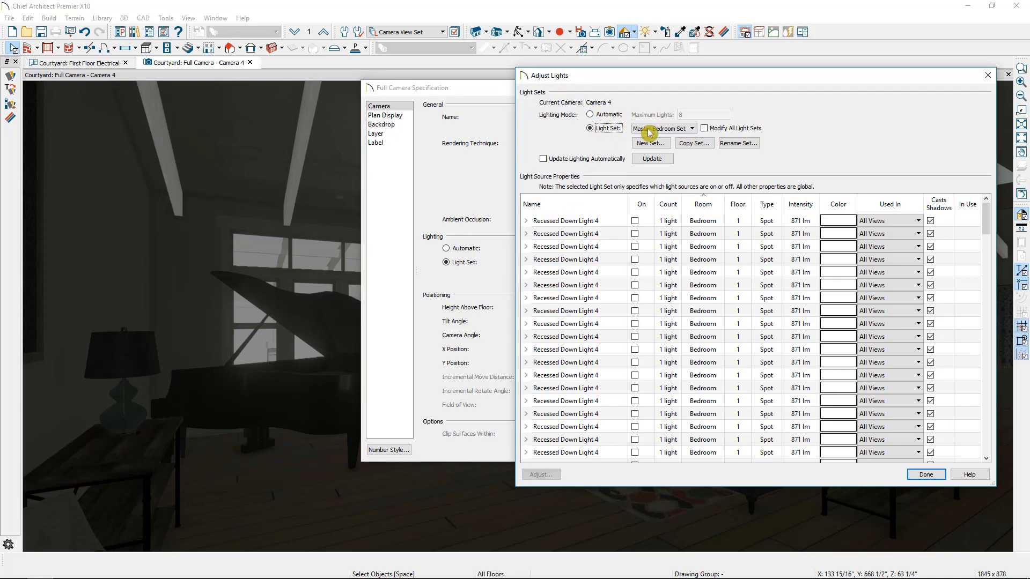
Step: Switch Camera 4's light set from Master Bedroom Set to Default Light Set
{"action": "left_click", "coordinate": [663, 128]}
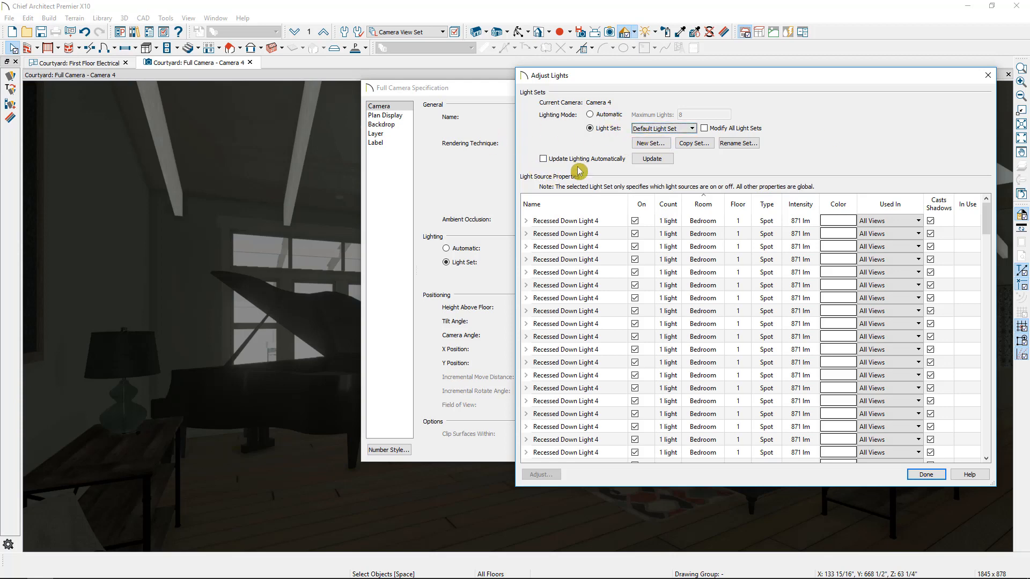
{"action": "mouse_move", "coordinate": [603, 169]}
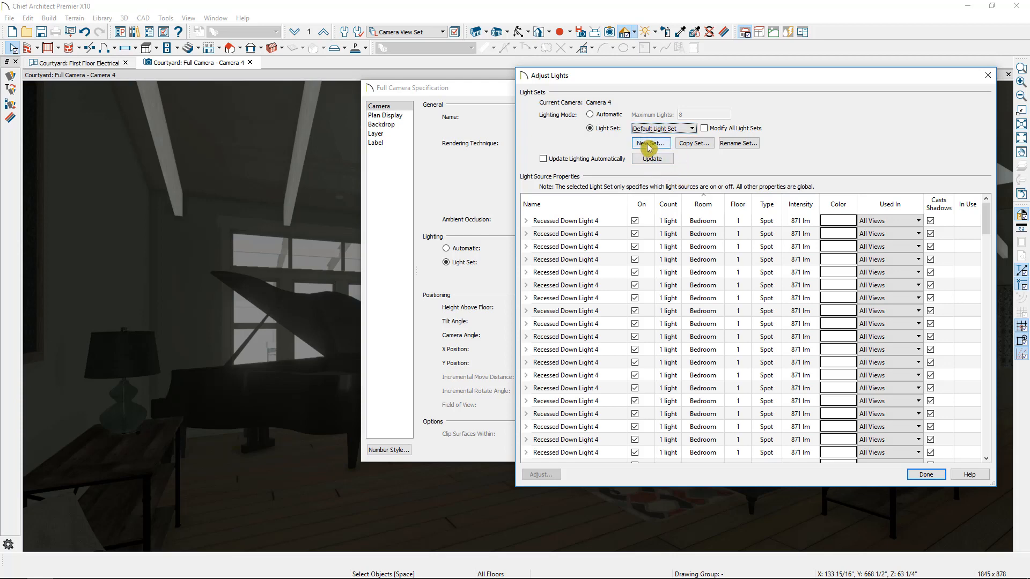
Step: Create a new light set named 'Living Room Area'
{"action": "left_click", "coordinate": [649, 143]}
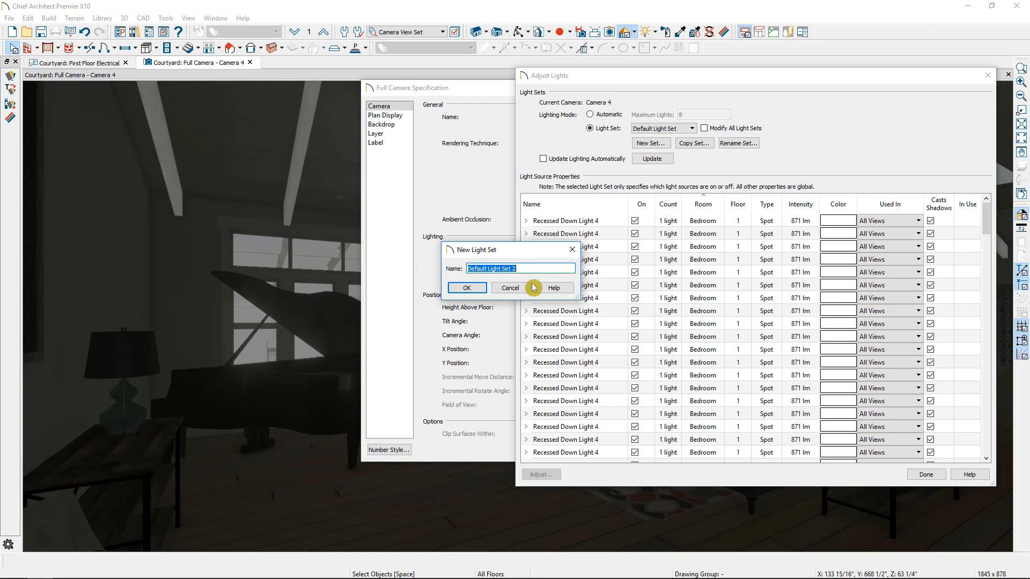
{"action": "type", "text": "Living Room Area"}
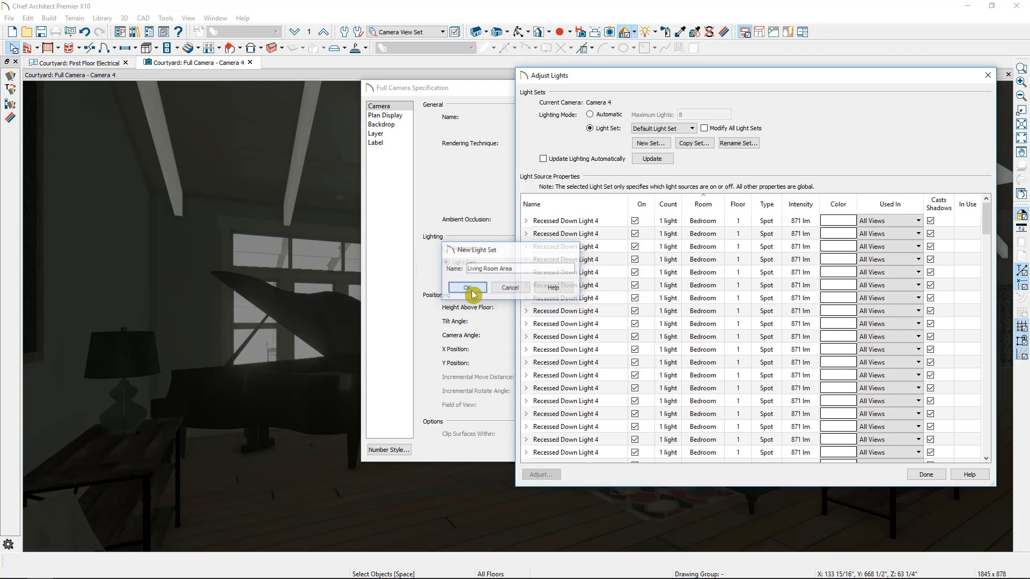
{"action": "left_click", "coordinate": [466, 287]}
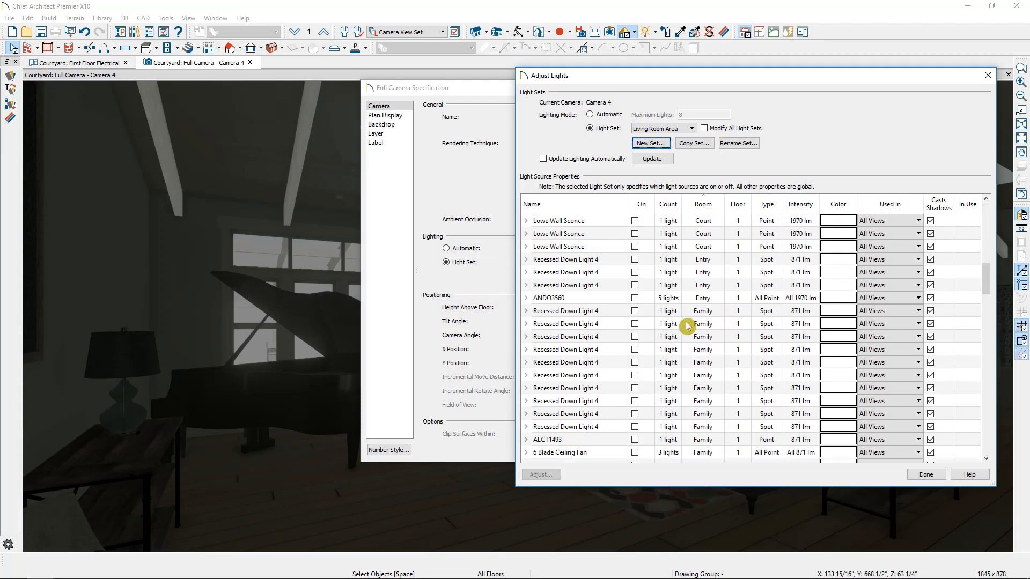
{"action": "mouse_move", "coordinate": [547, 314]}
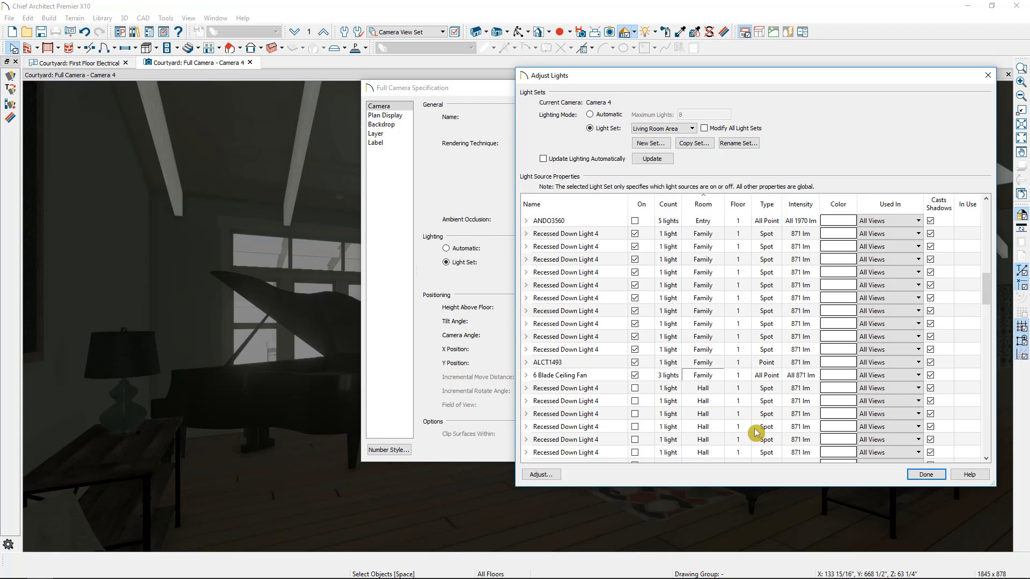
Step: Turn on the Family, Living and Sunroom lights, then close the set and camera dialogs
{"action": "scroll", "scroll_direction": "down", "scroll_amount": 3}
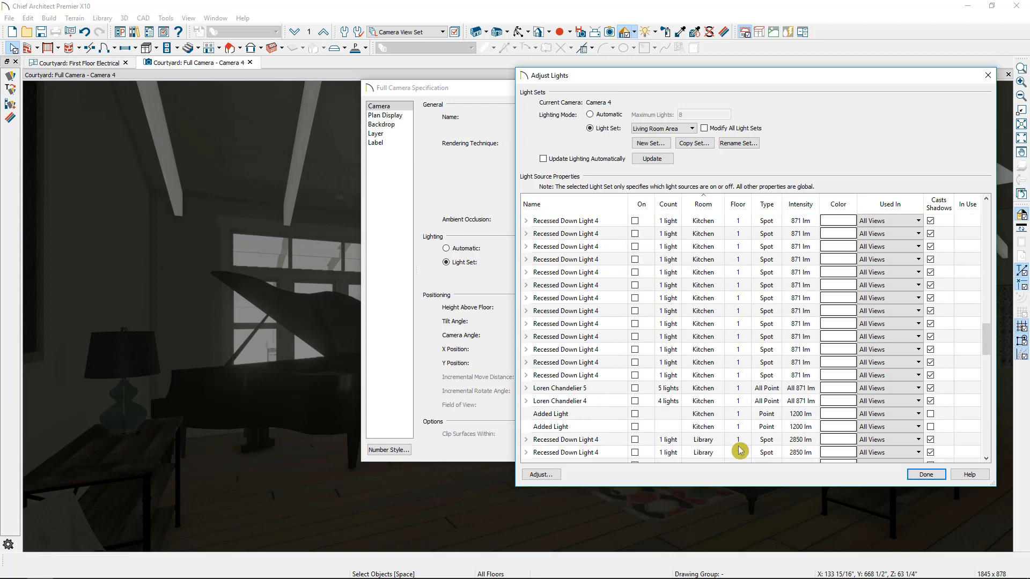
{"action": "left_click", "coordinate": [565, 427]}
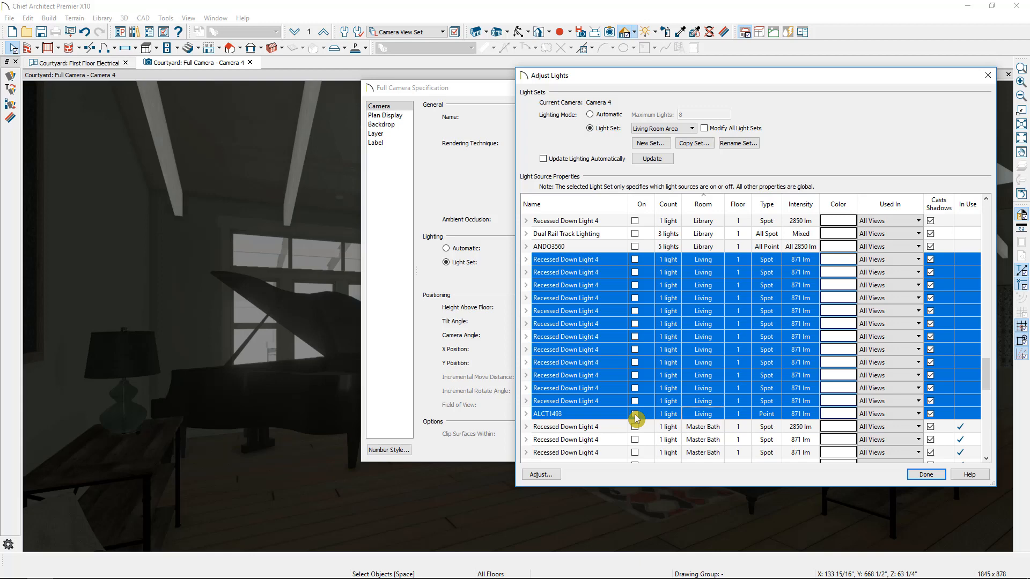
{"action": "left_click", "coordinate": [634, 414]}
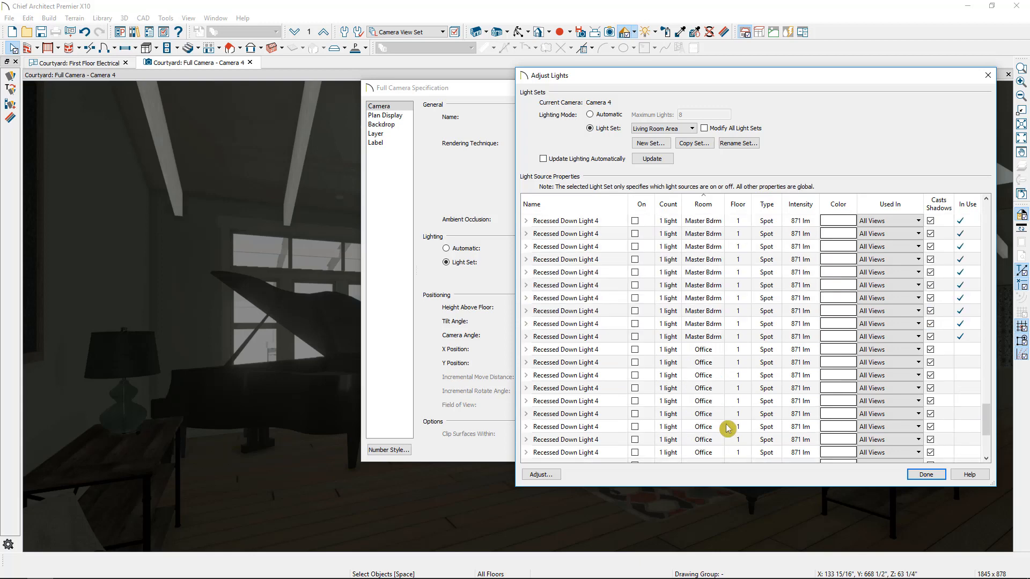
{"action": "scroll", "scroll_direction": "down", "scroll_amount": 3}
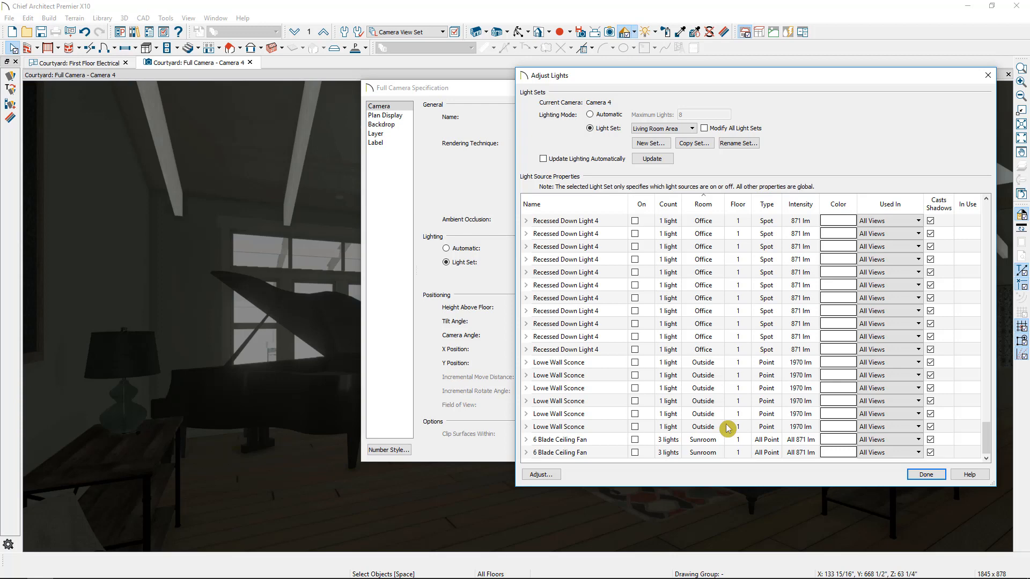
{"action": "mouse_move", "coordinate": [647, 439]}
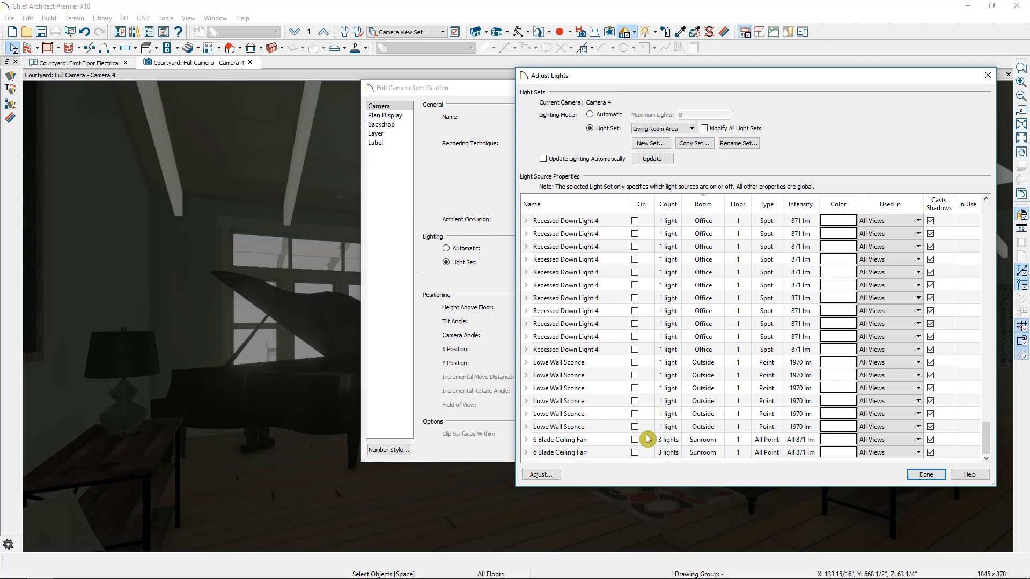
{"action": "left_click", "coordinate": [572, 440]}
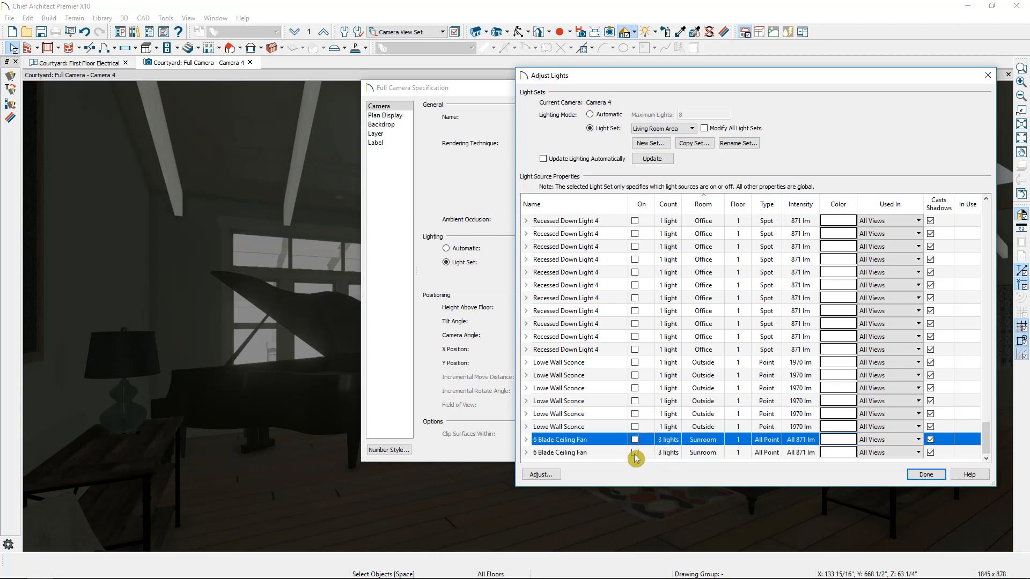
{"action": "left_click", "coordinate": [634, 440]}
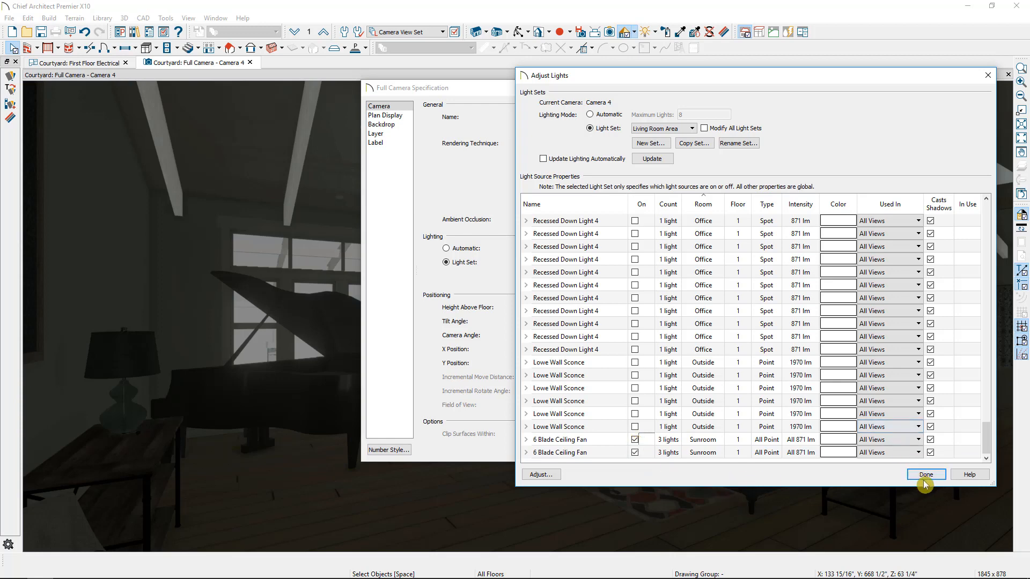
{"action": "left_click", "coordinate": [926, 475]}
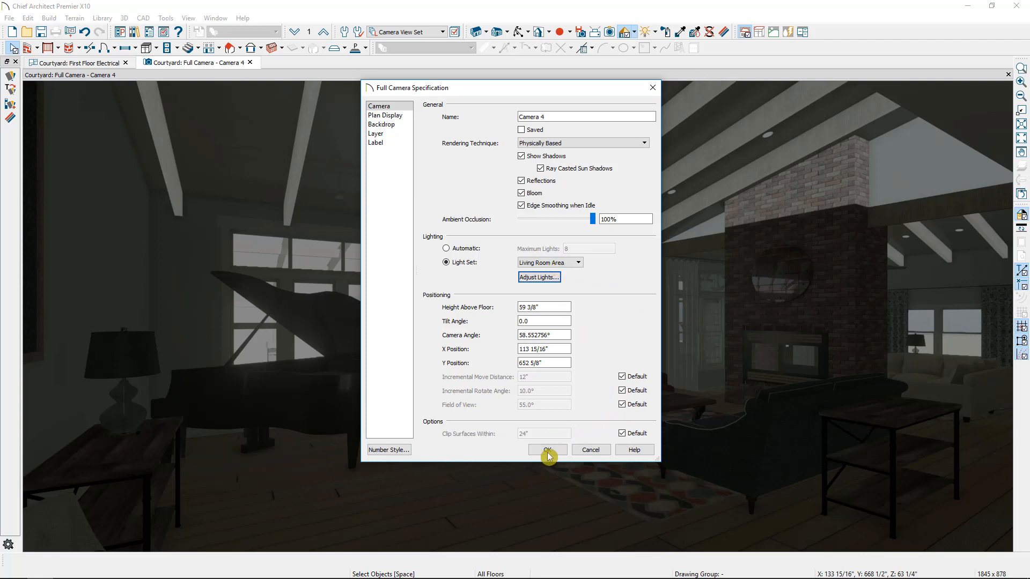
{"action": "left_click", "coordinate": [546, 450]}
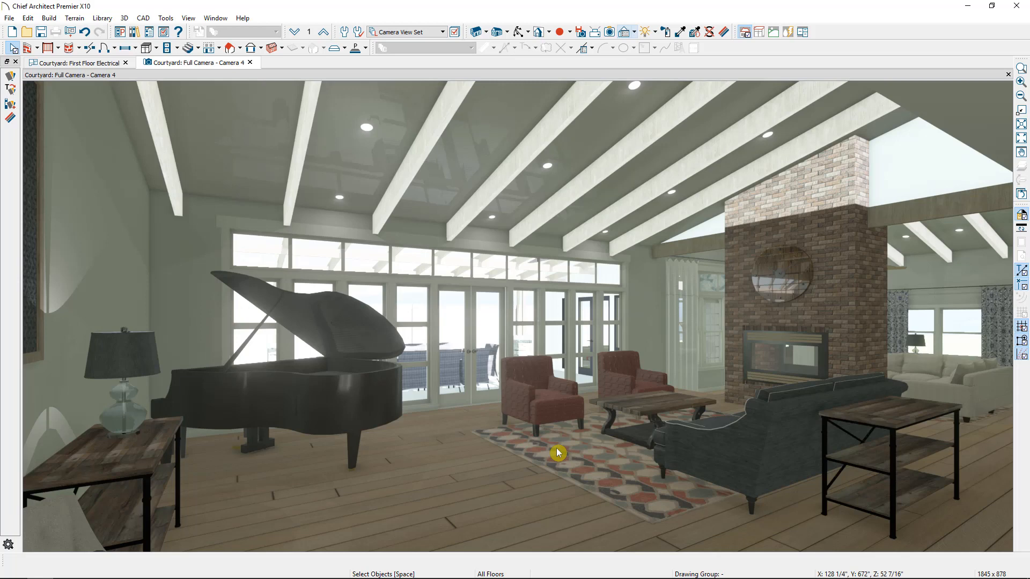
{"action": "mouse_move", "coordinate": [515, 311]}
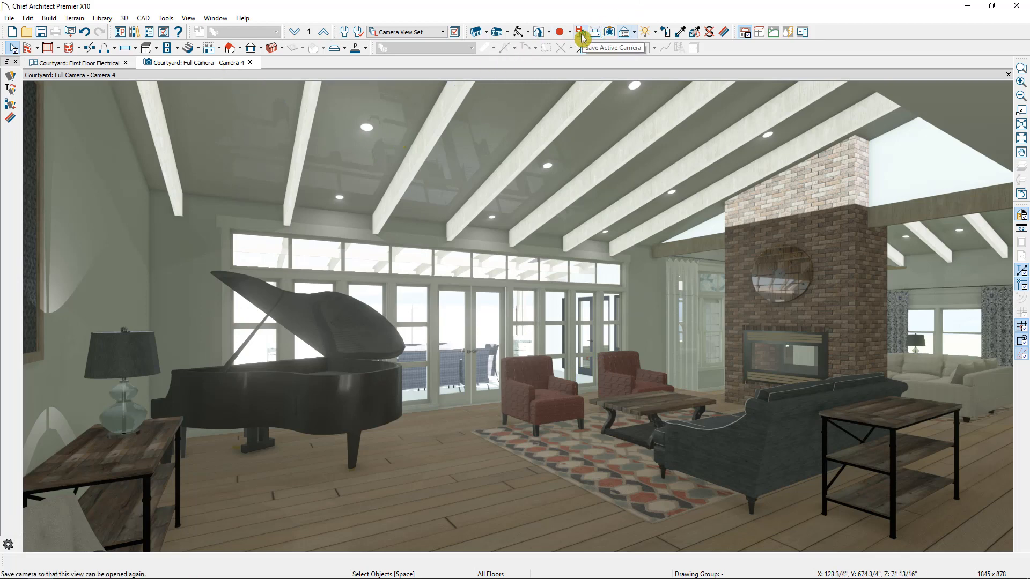
{"action": "mouse_move", "coordinate": [585, 120]}
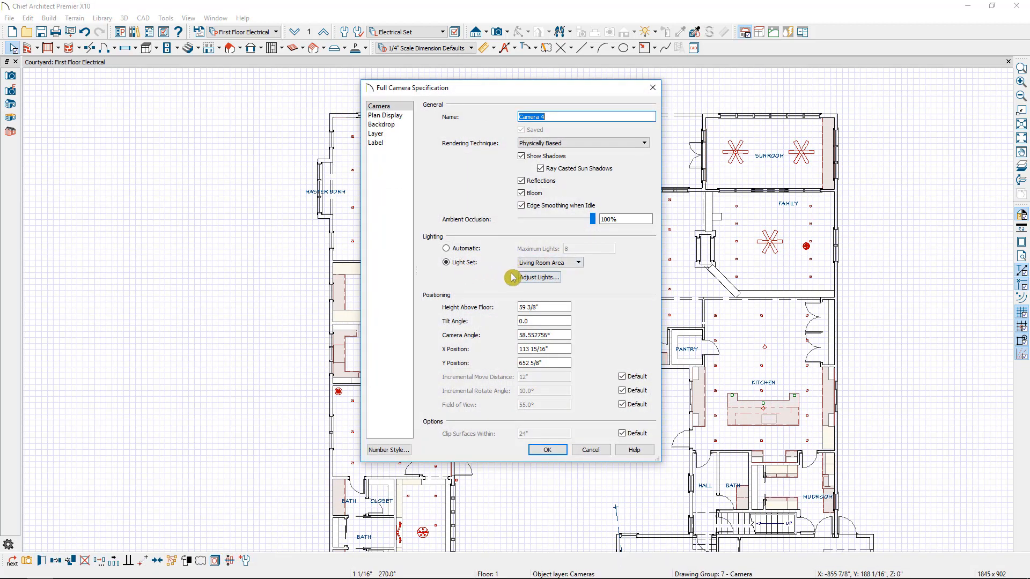
Step: Confirm the saved camera's specification settings with OK
{"action": "left_click", "coordinate": [547, 450]}
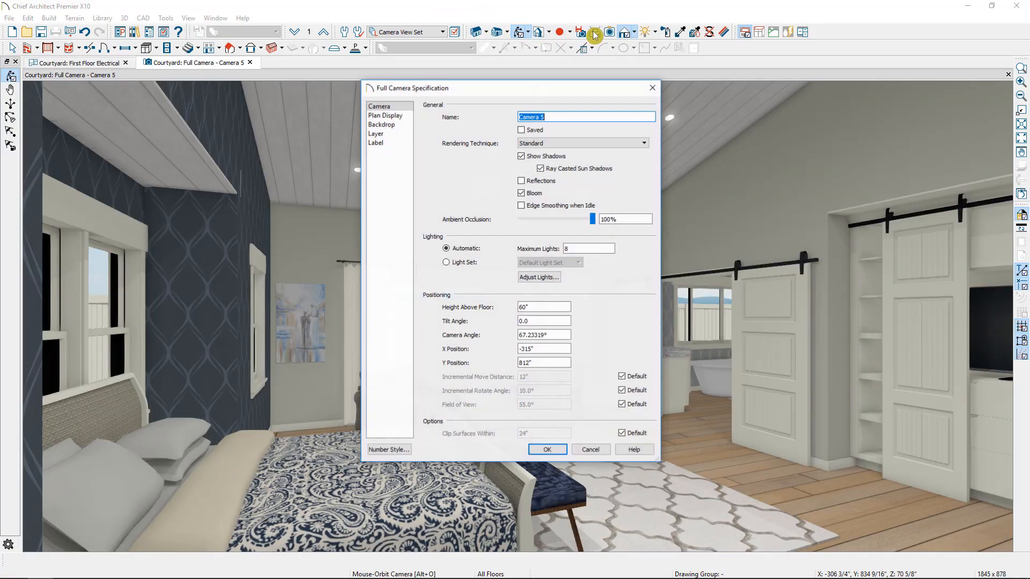
Step: Light Camera 5 with the Master Bedroom Set using Physically Based rendering
{"action": "left_click", "coordinate": [446, 262]}
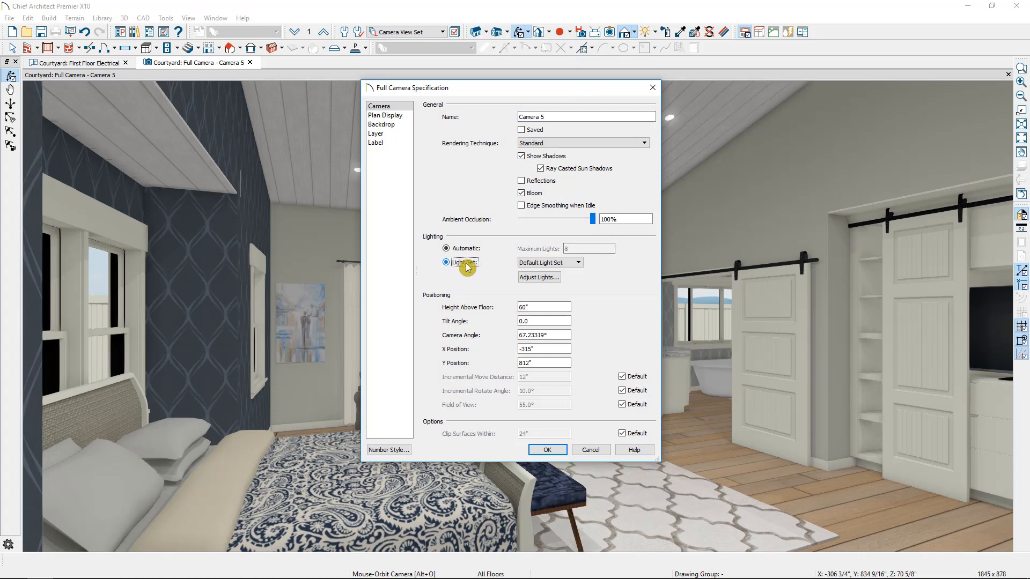
{"action": "left_click", "coordinate": [447, 262]}
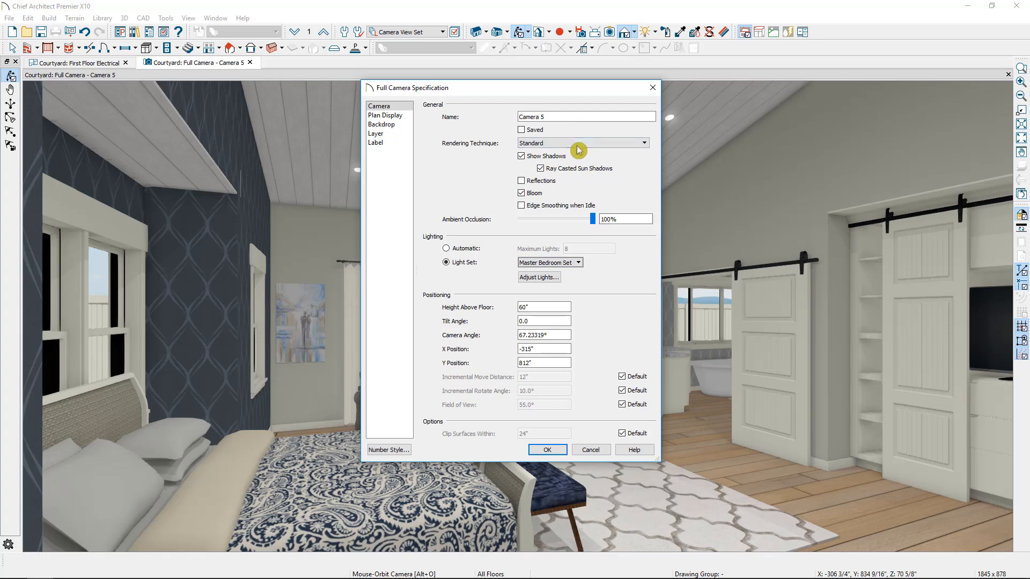
{"action": "left_click", "coordinate": [581, 142]}
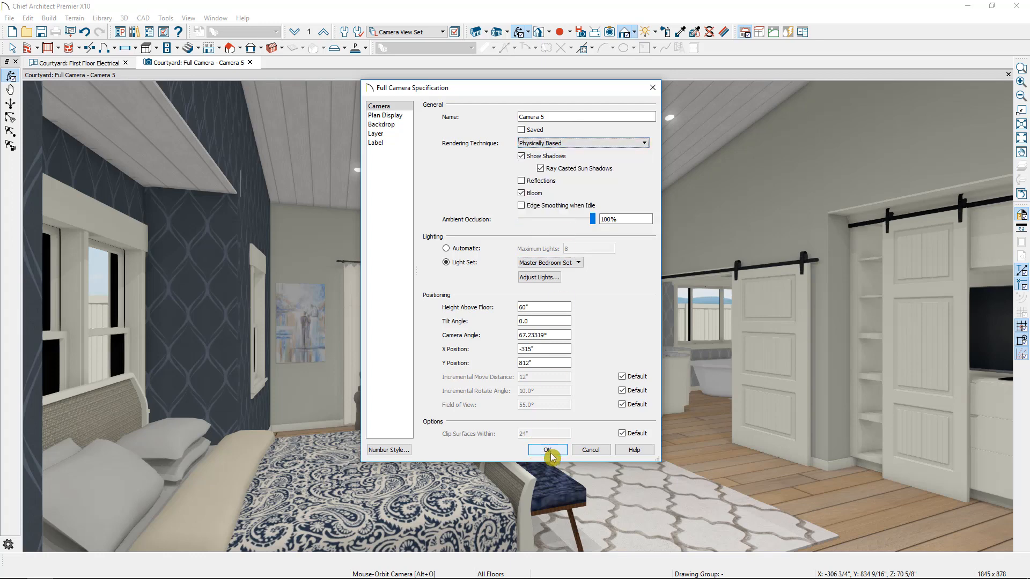
{"action": "left_click", "coordinate": [547, 450]}
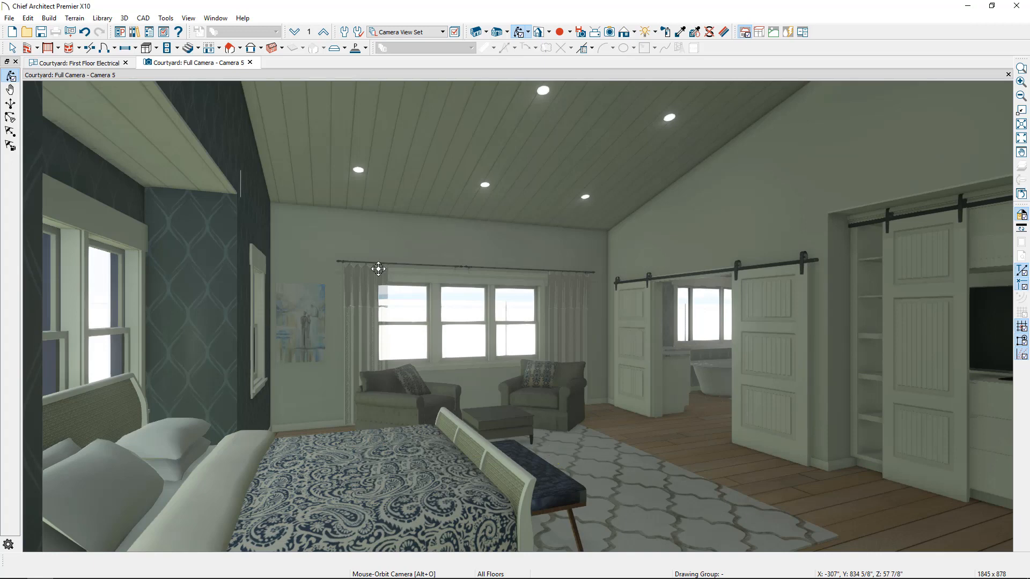
Step: Save Camera 5 as an active camera and return to the First Floor Electrical plan
{"action": "left_click", "coordinate": [124, 17]}
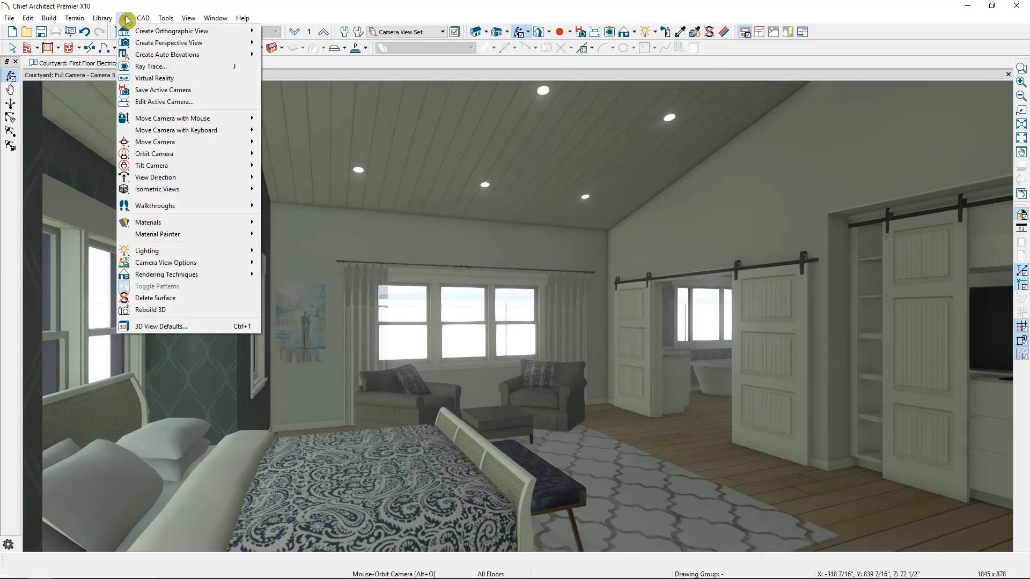
{"action": "mouse_move", "coordinate": [153, 90]}
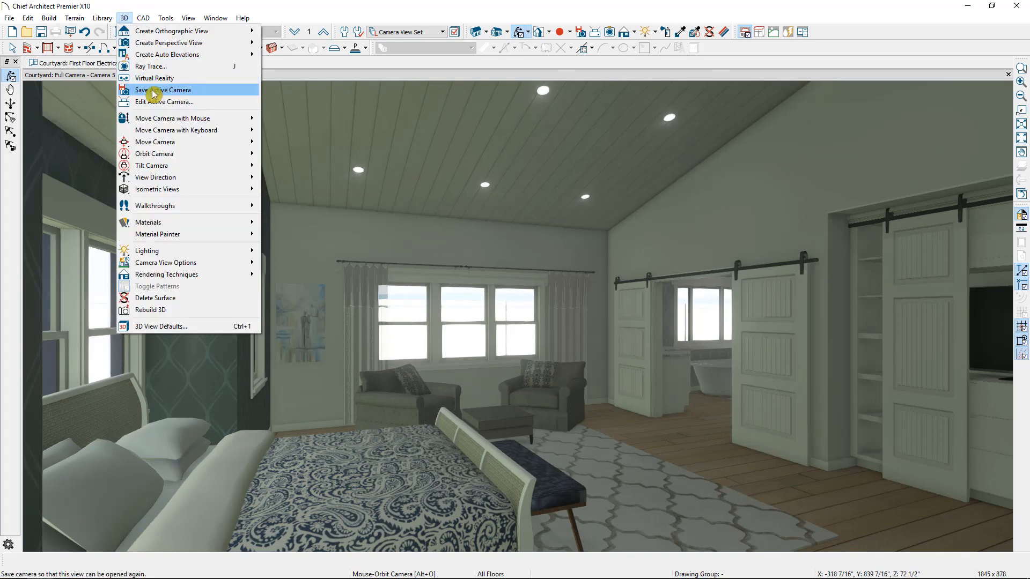
{"action": "left_click", "coordinate": [163, 90]}
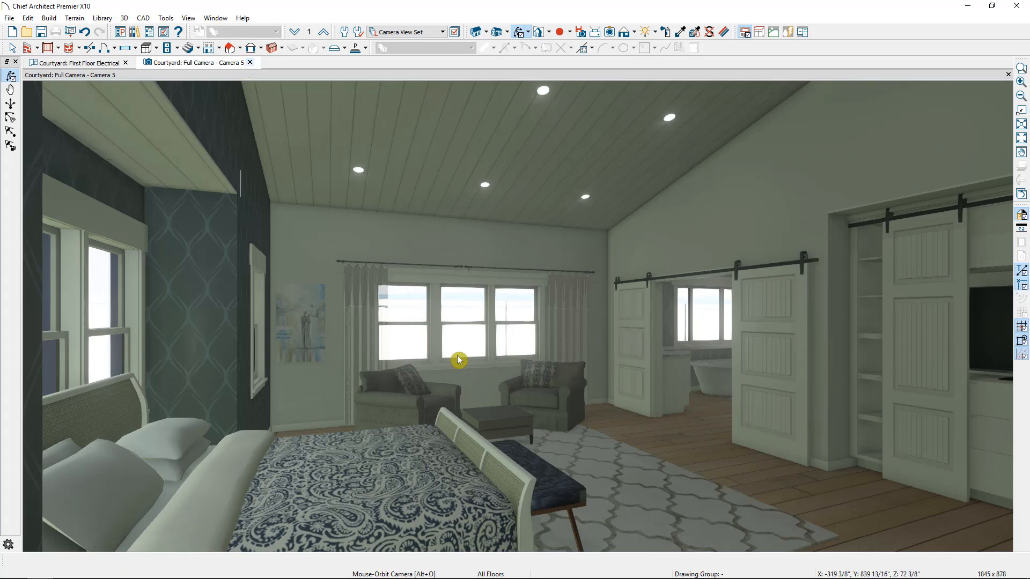
{"action": "left_click", "coordinate": [74, 63]}
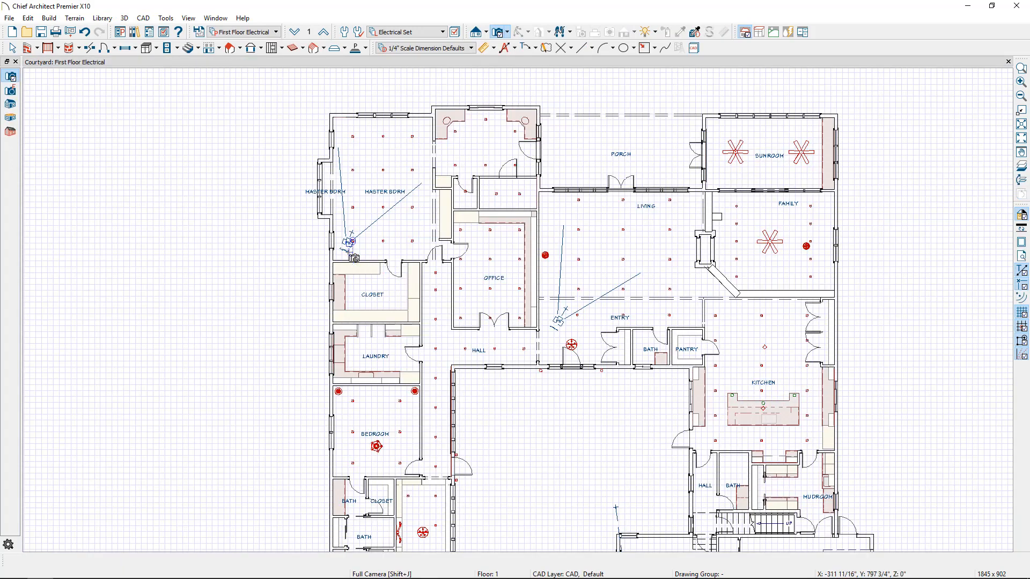